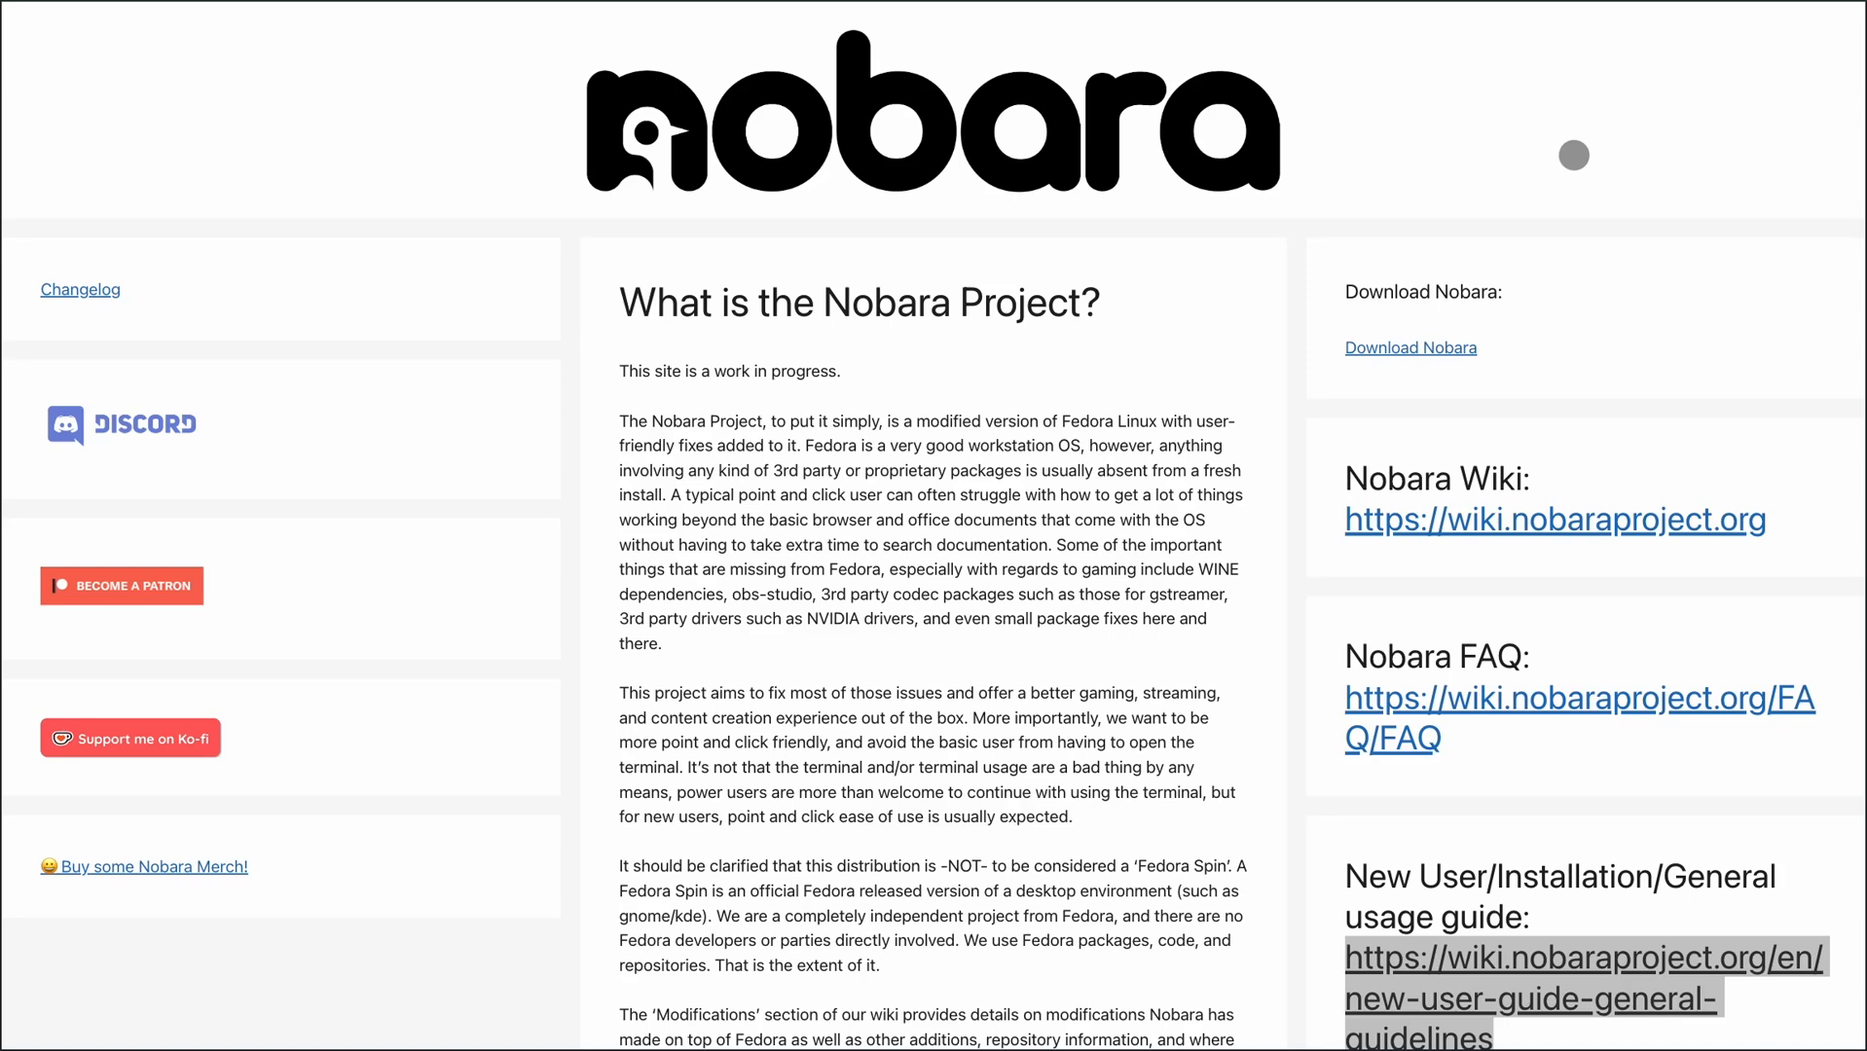
Step: Open the New User/Installation/General usage guide from the homepage's right column
scroll(down, 3)
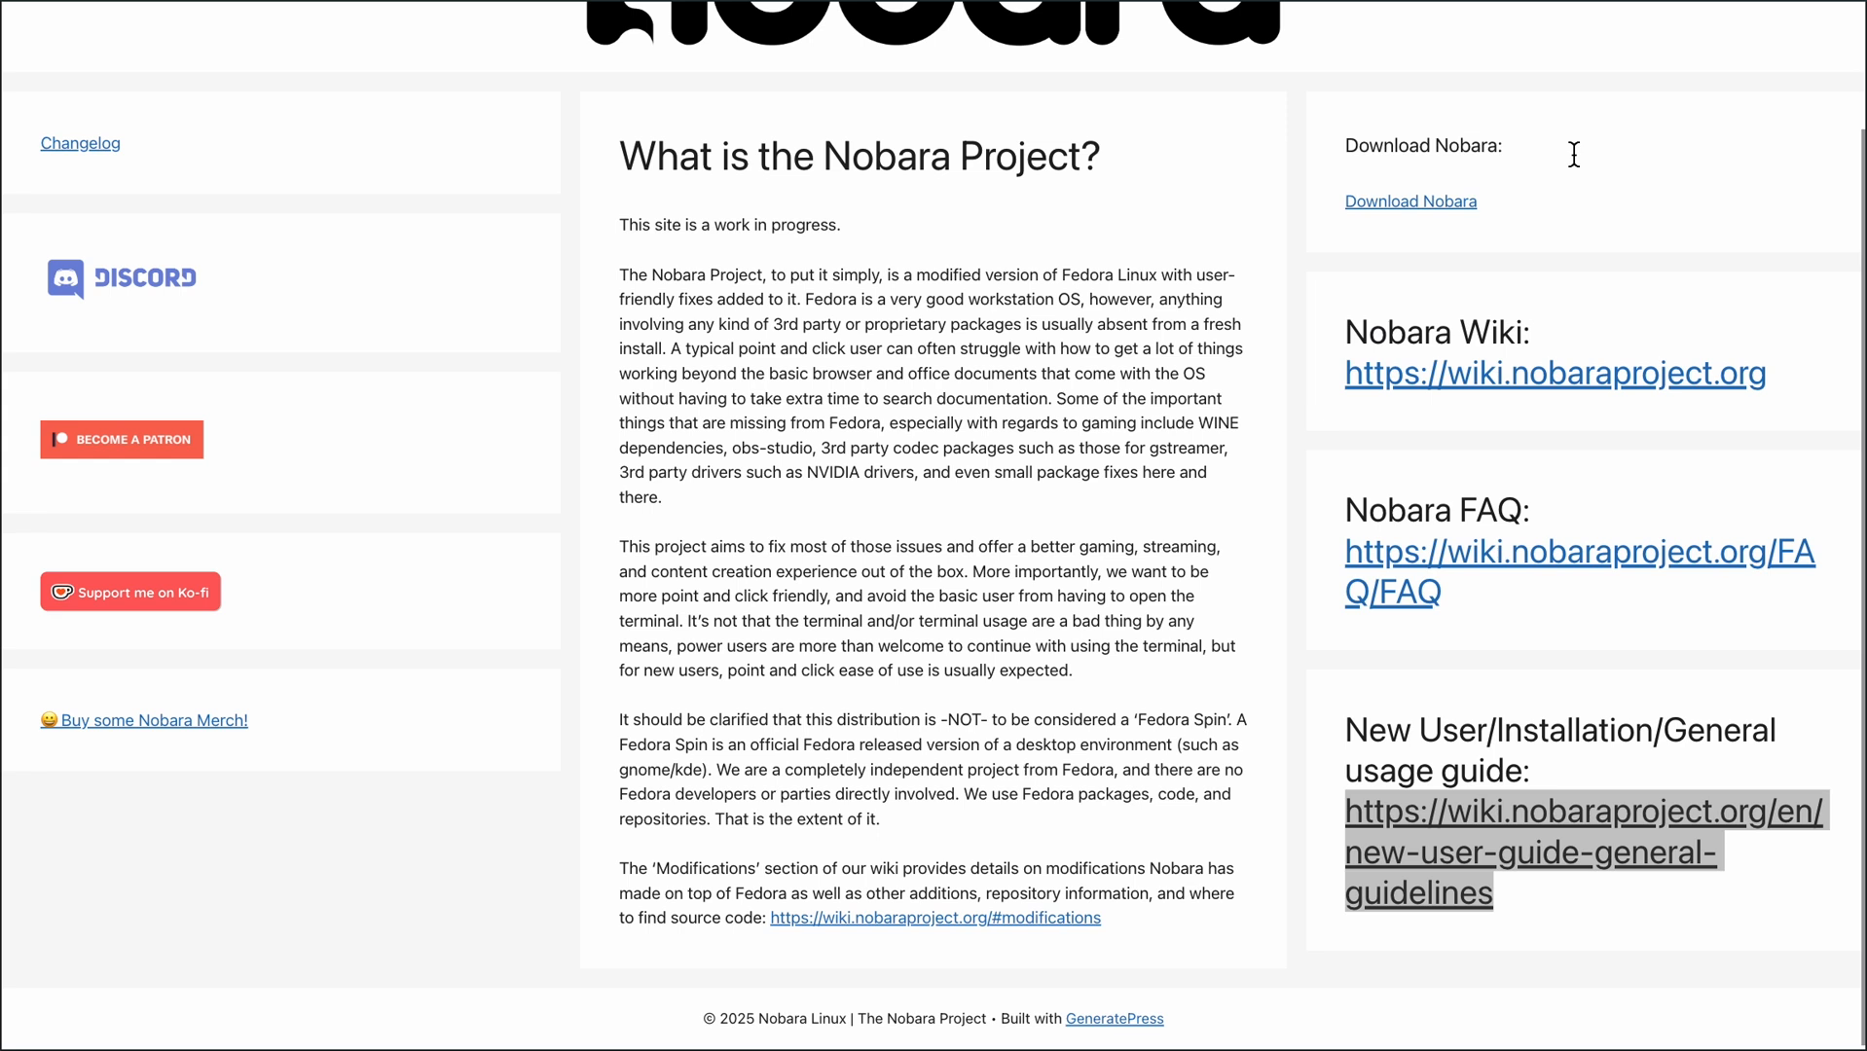
click(152, 718)
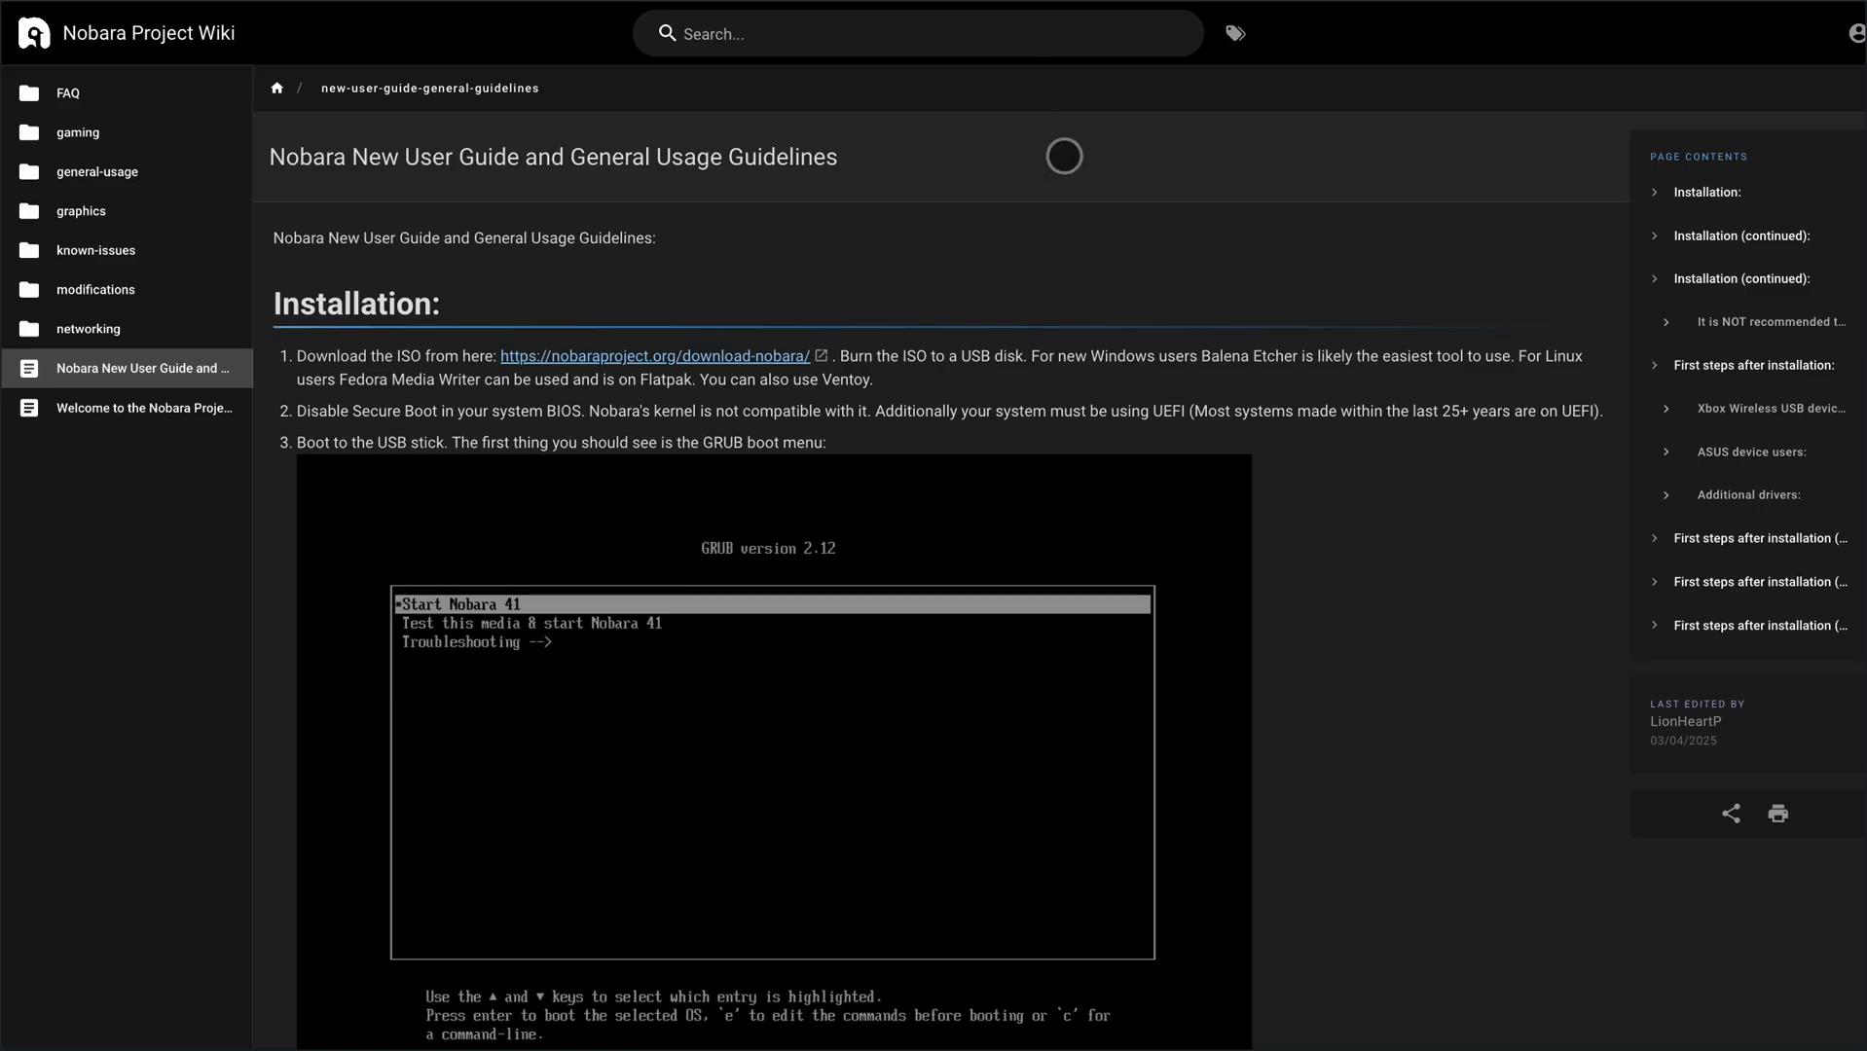
scroll(down, 3)
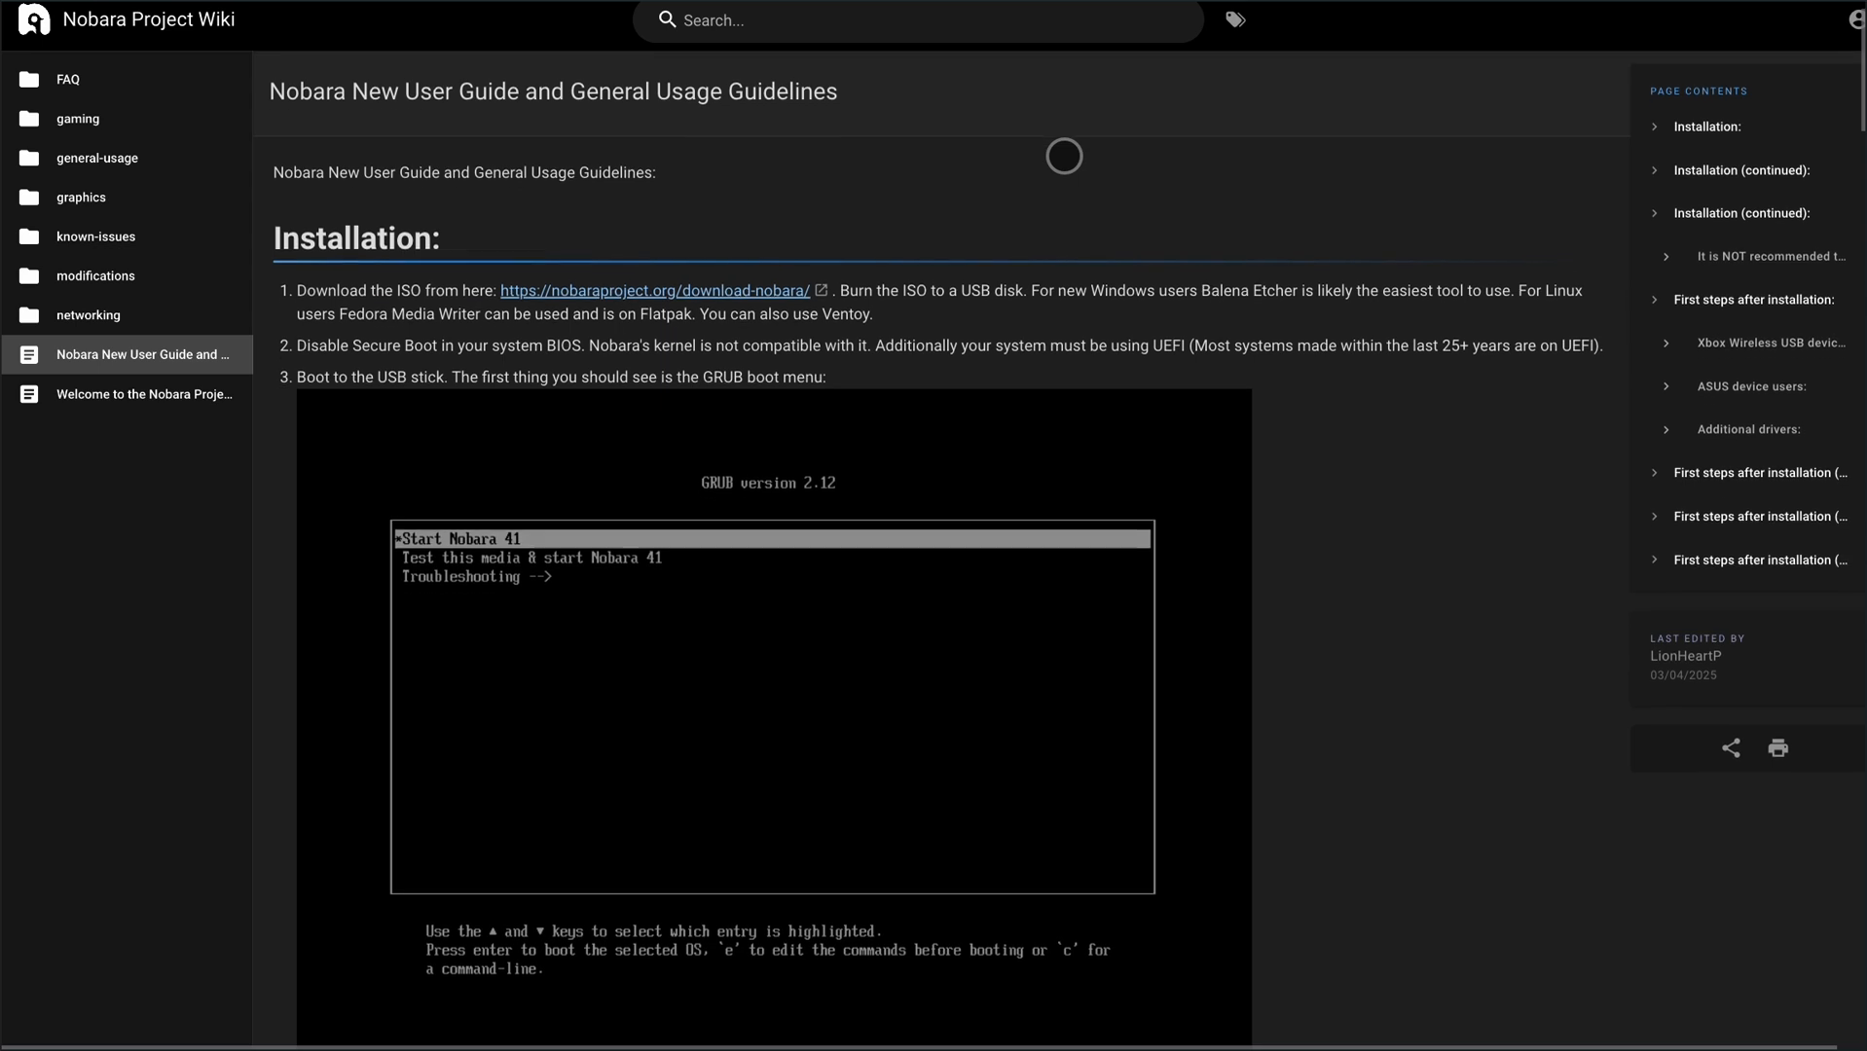
scroll(down, 3)
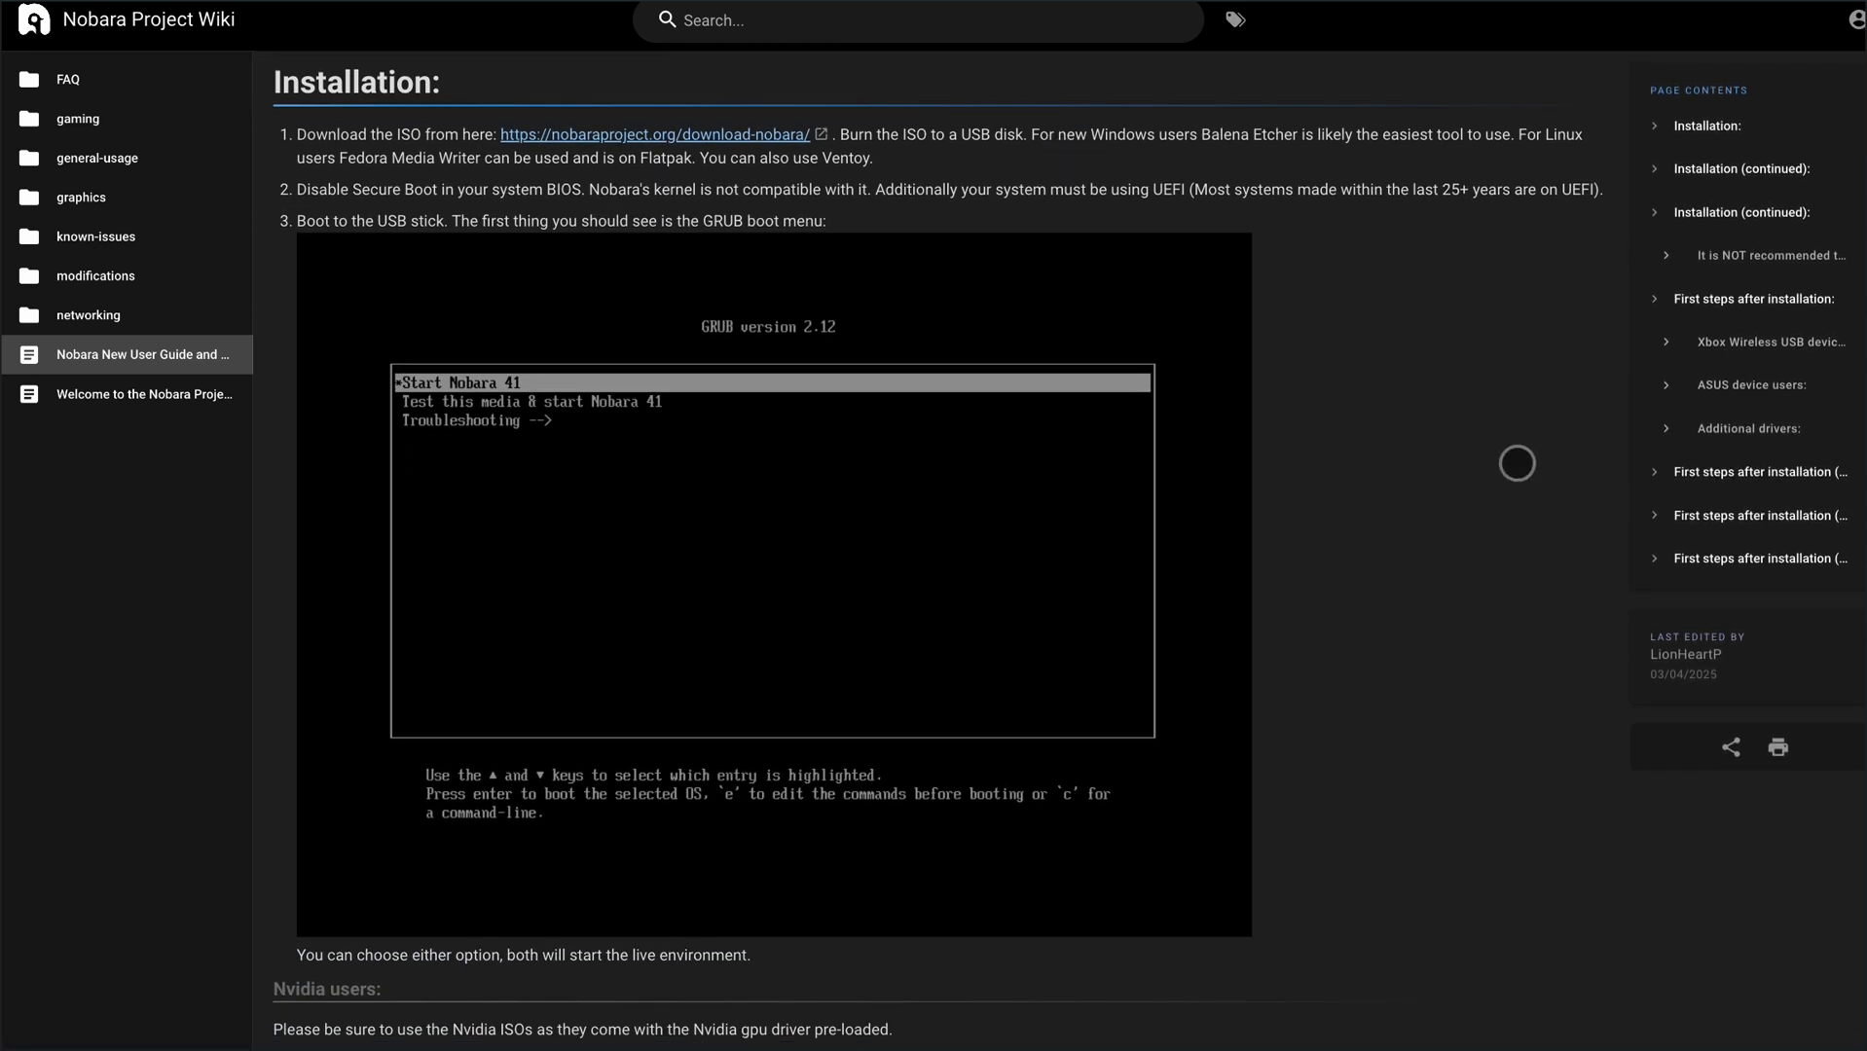
scroll(down, 3)
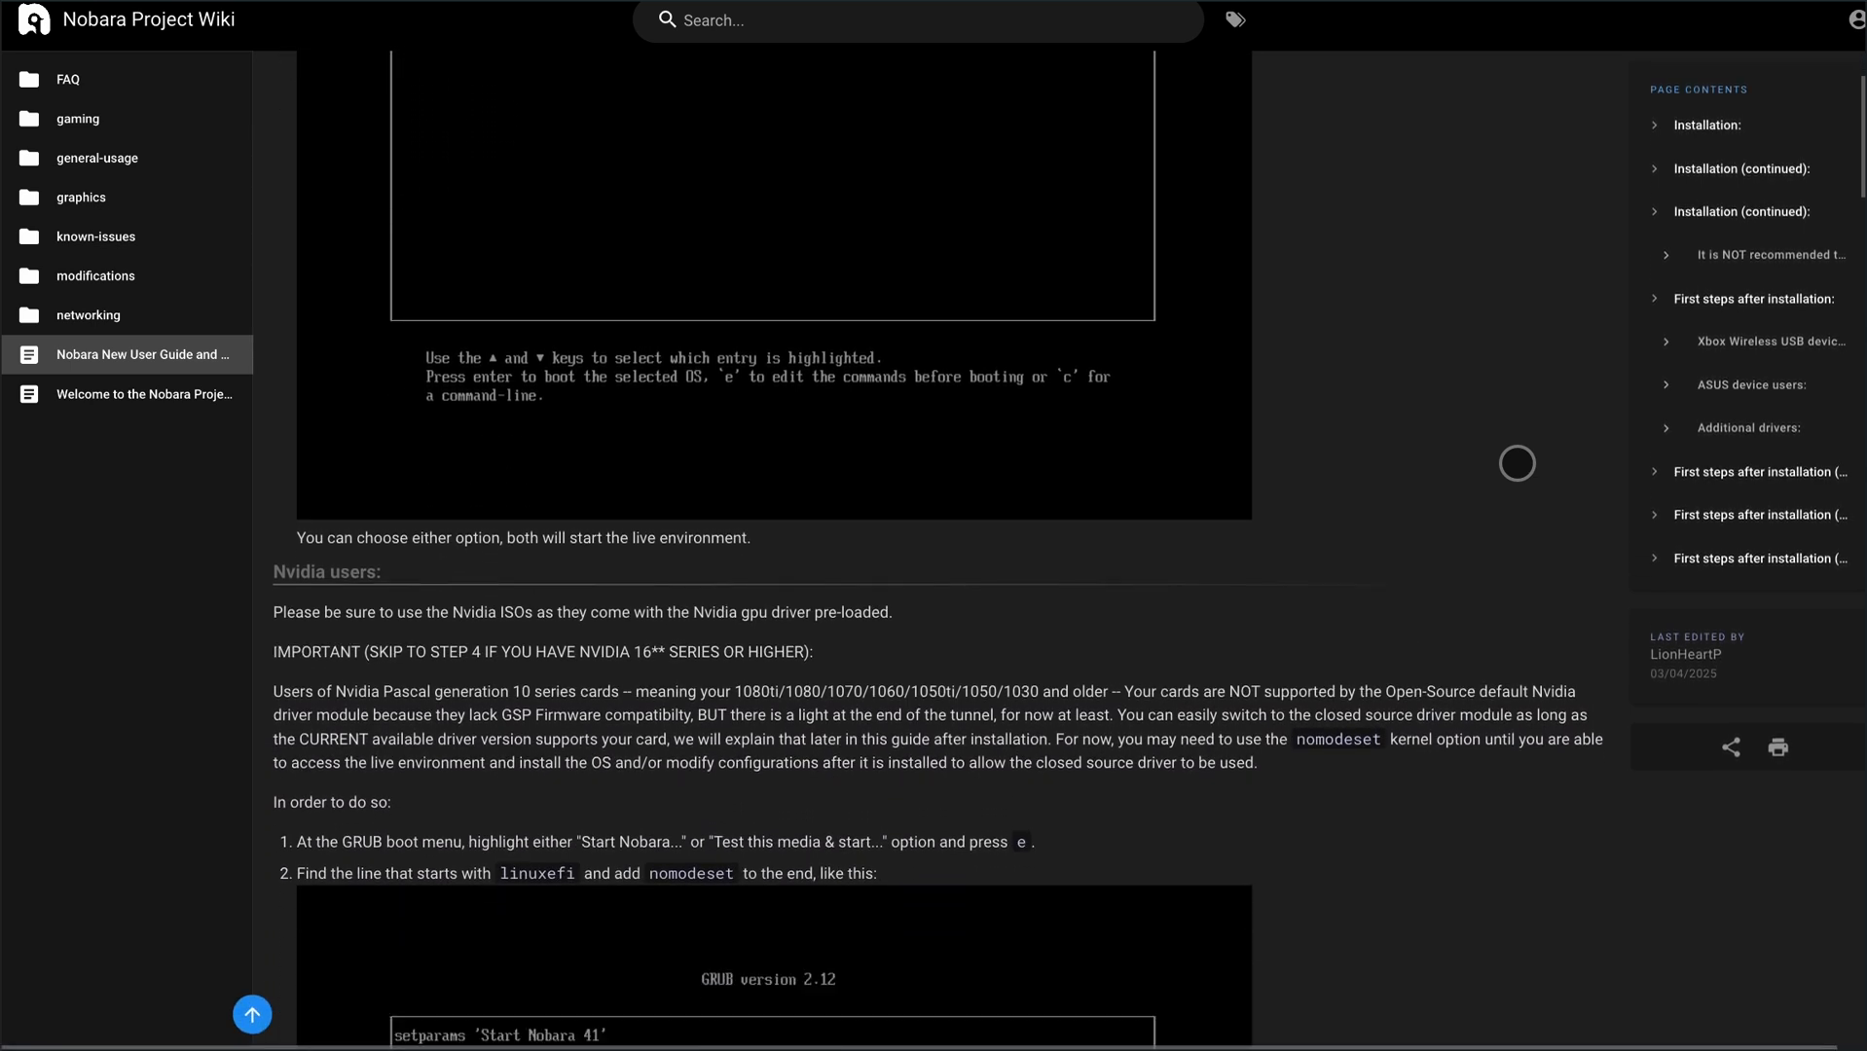
scroll(down, 3)
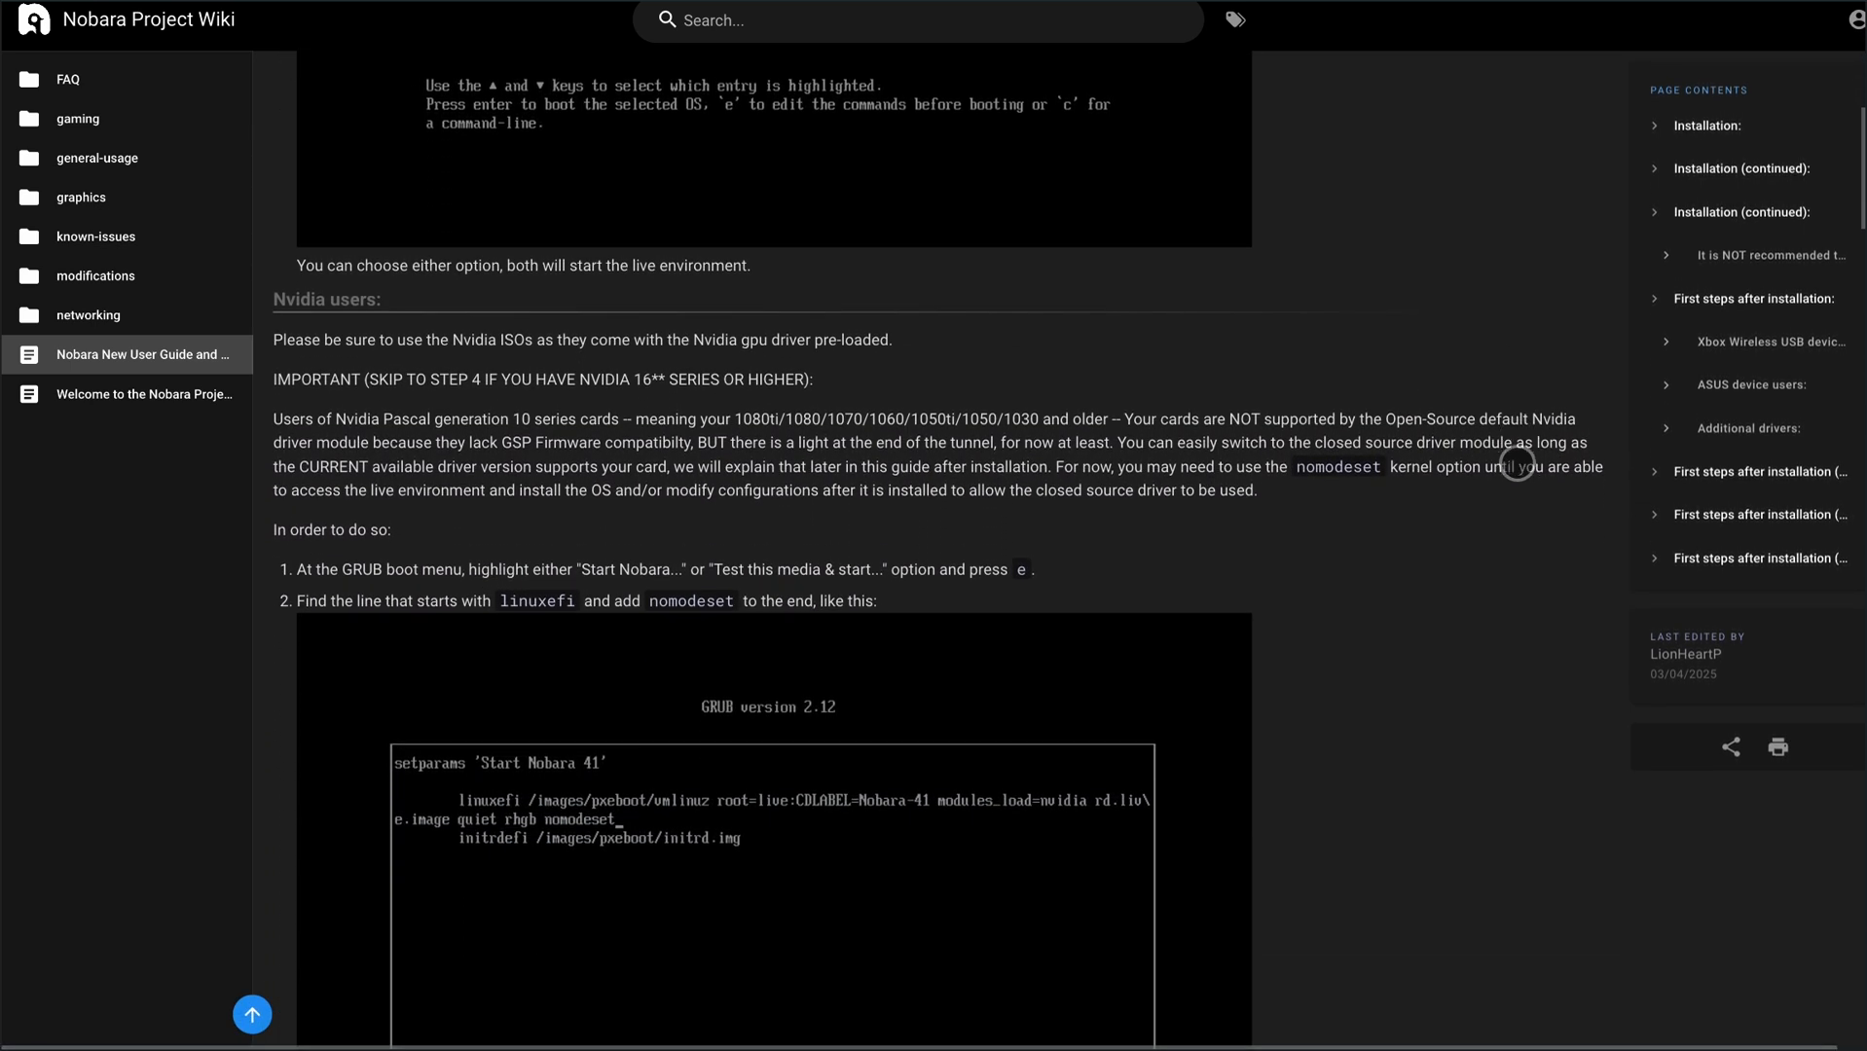
scroll(down, 3)
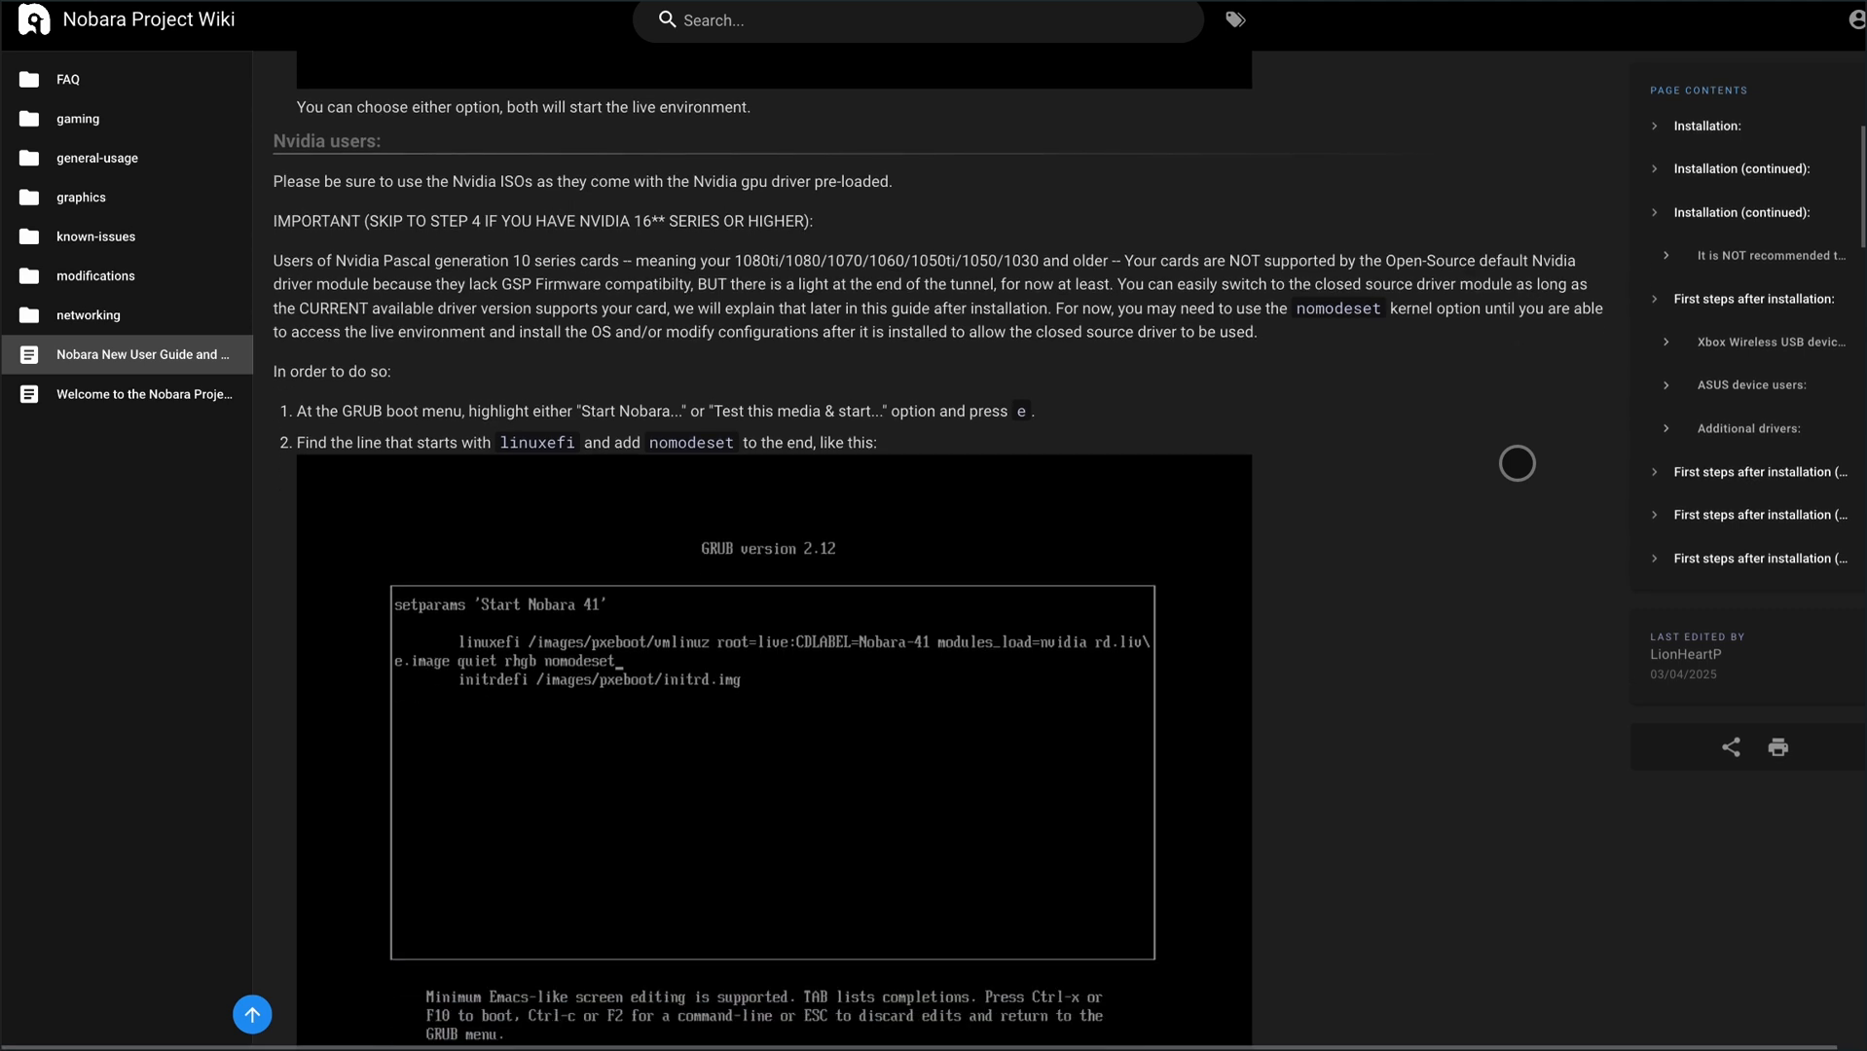
scroll(down, 3)
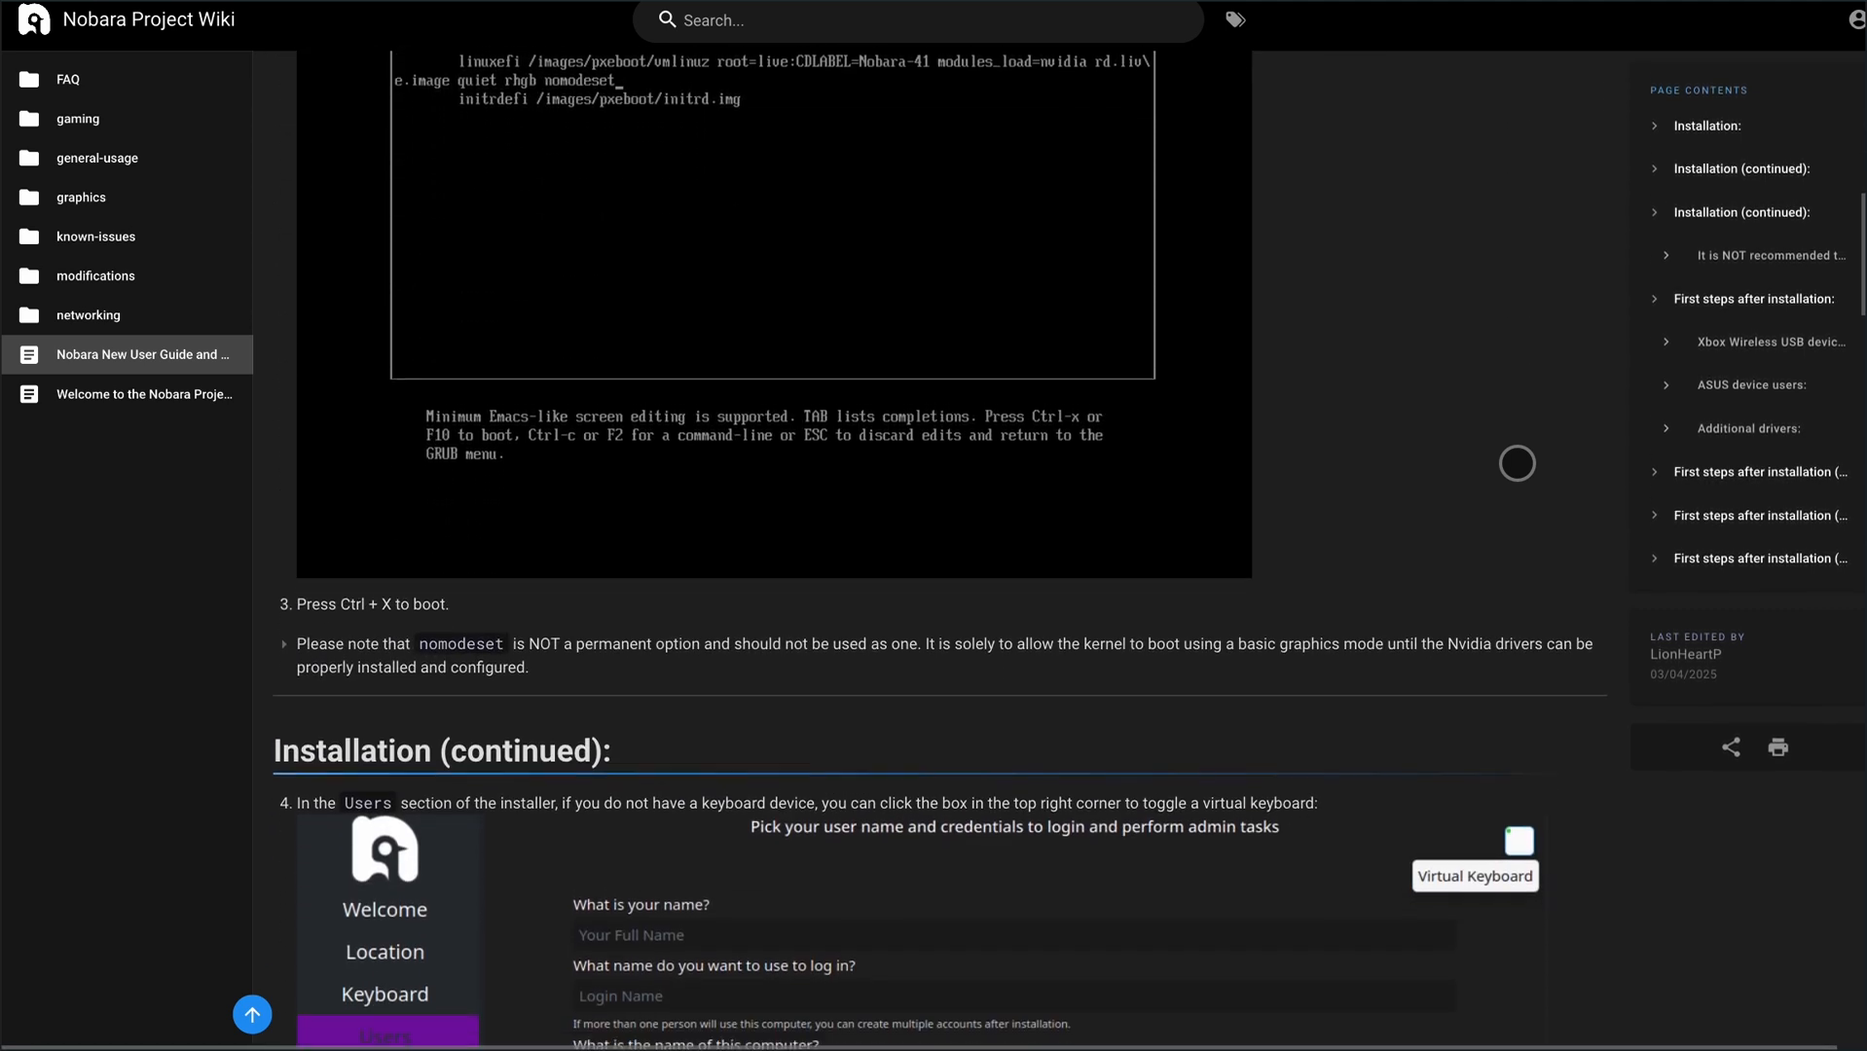
scroll(down, 3)
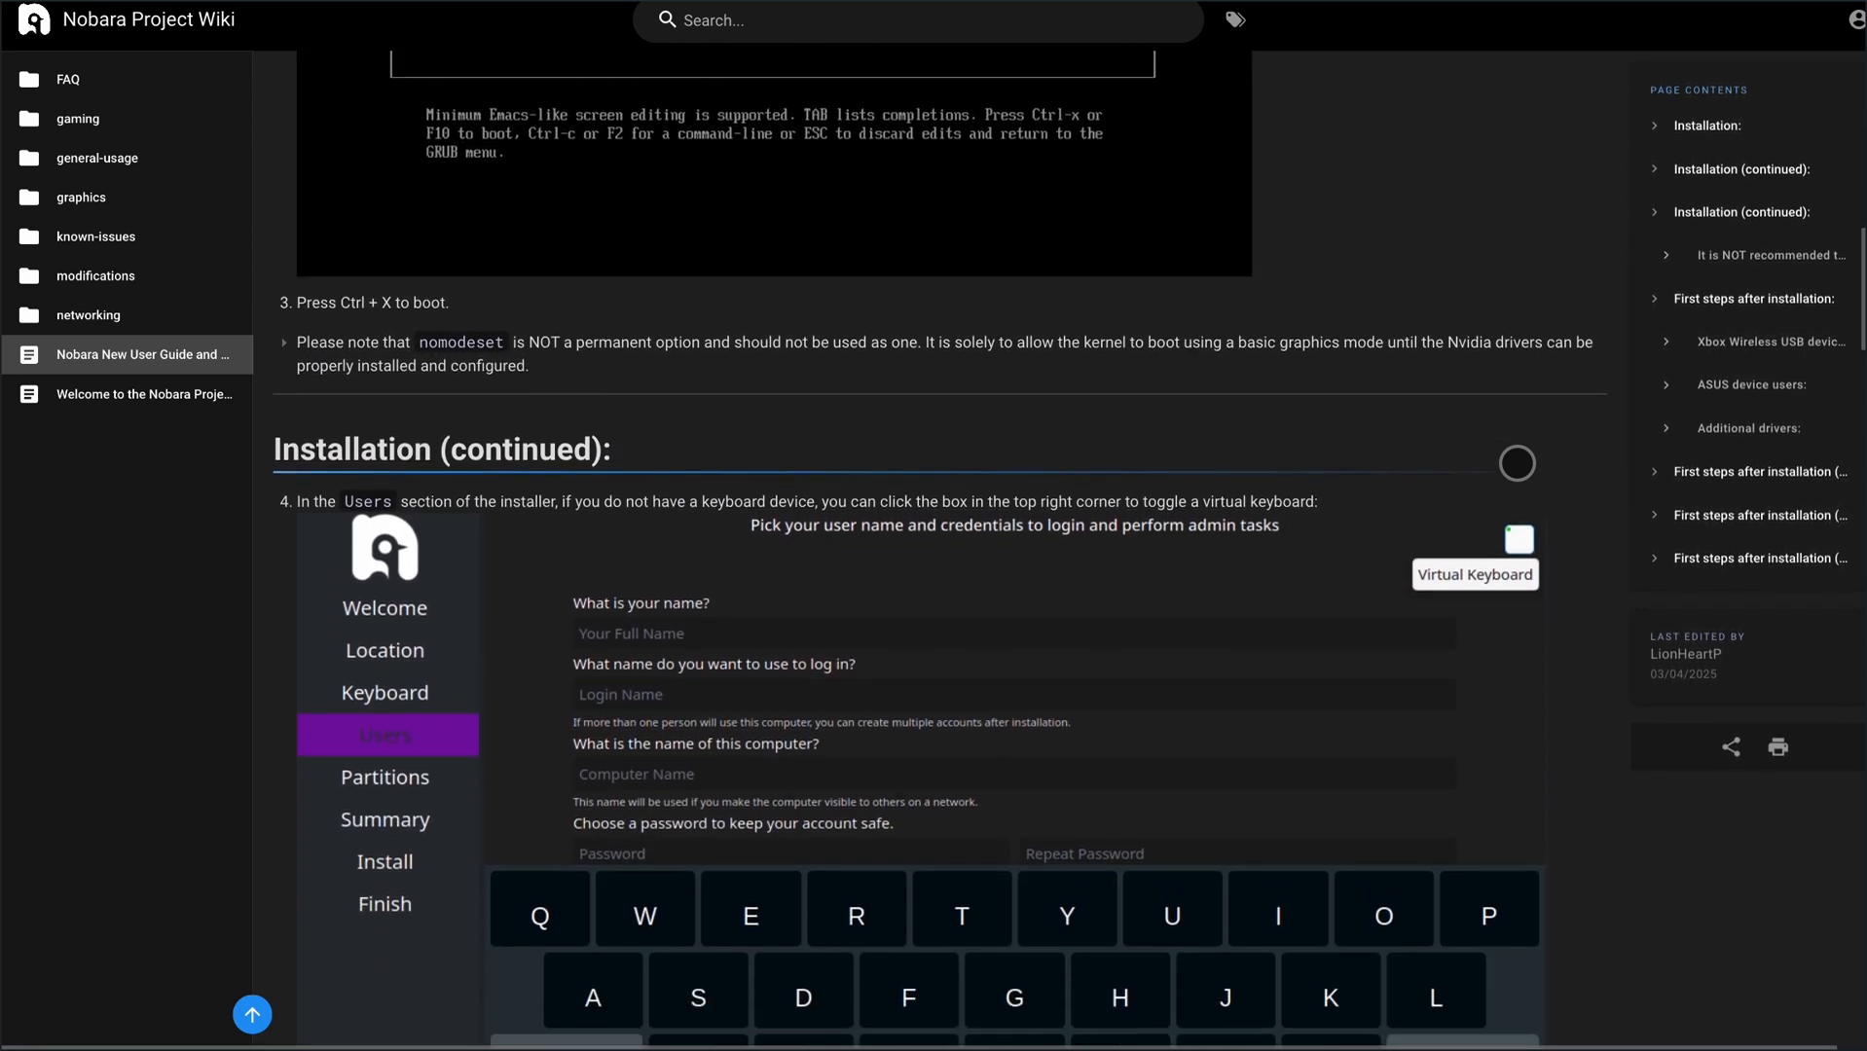
scroll(down, 3)
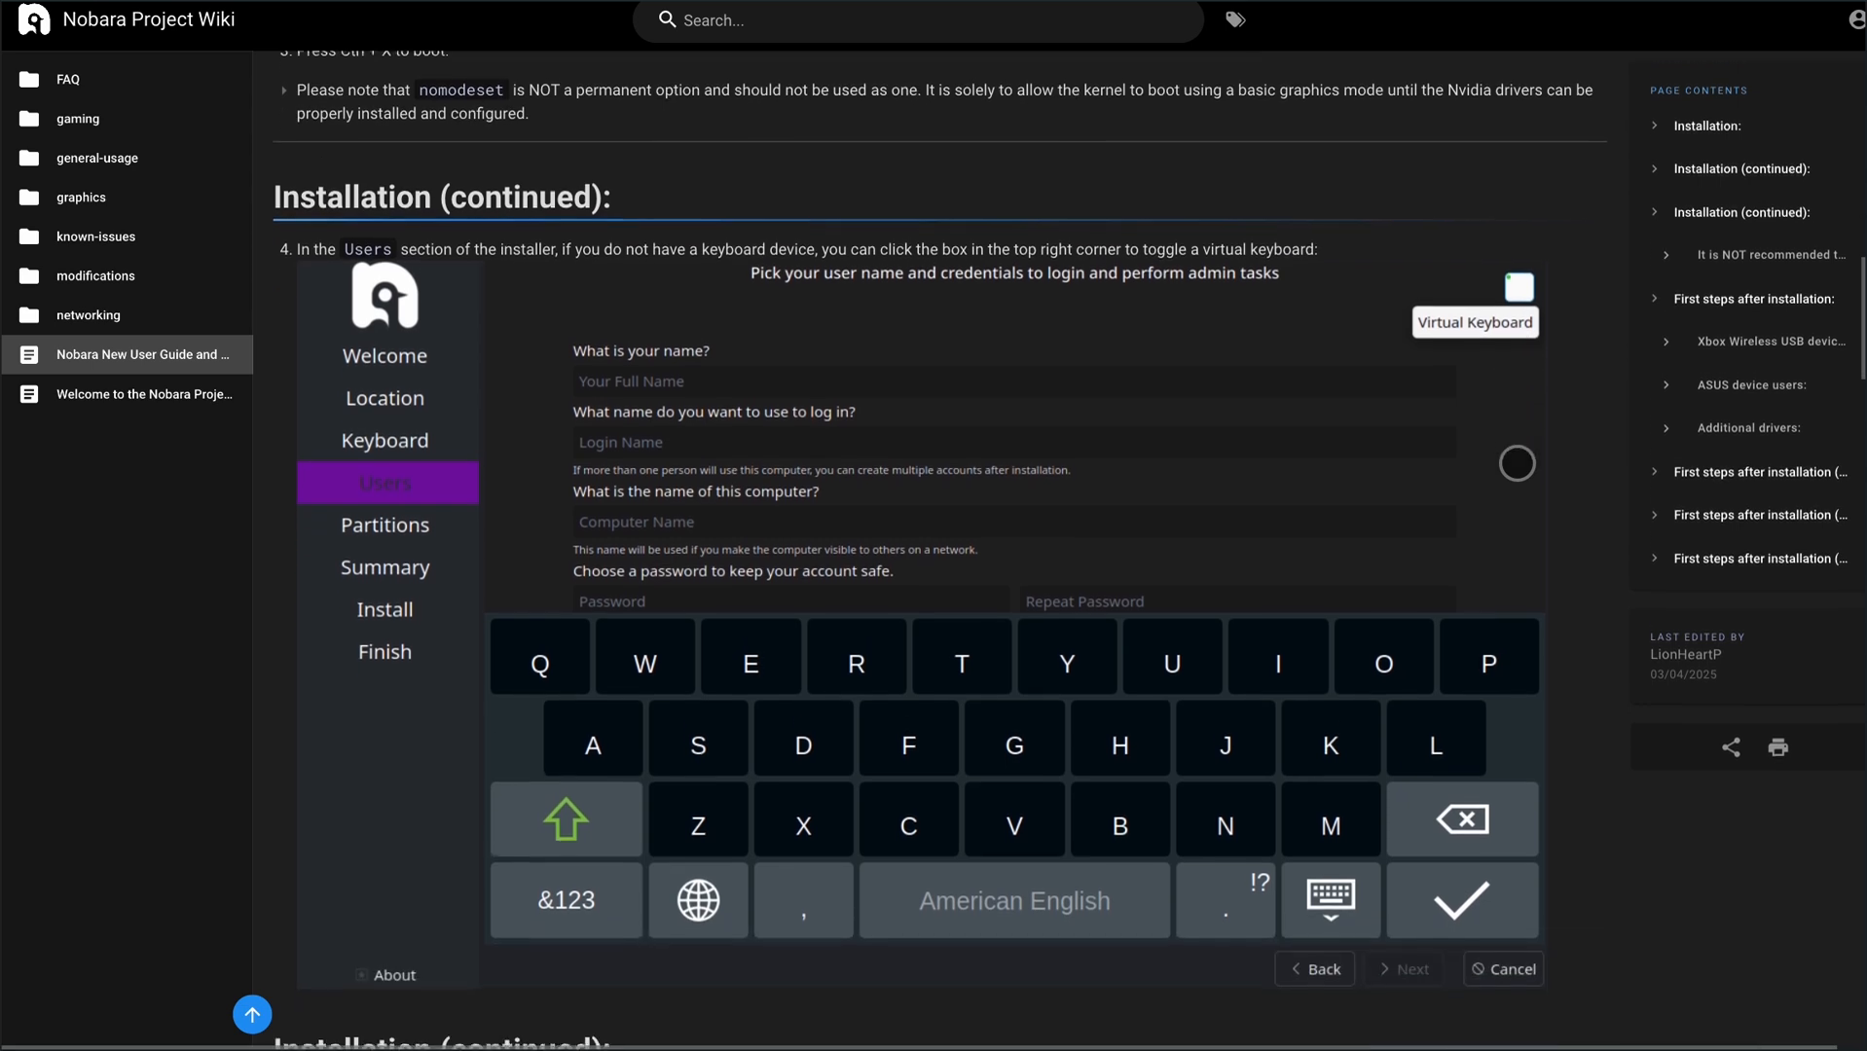
scroll(down, 3)
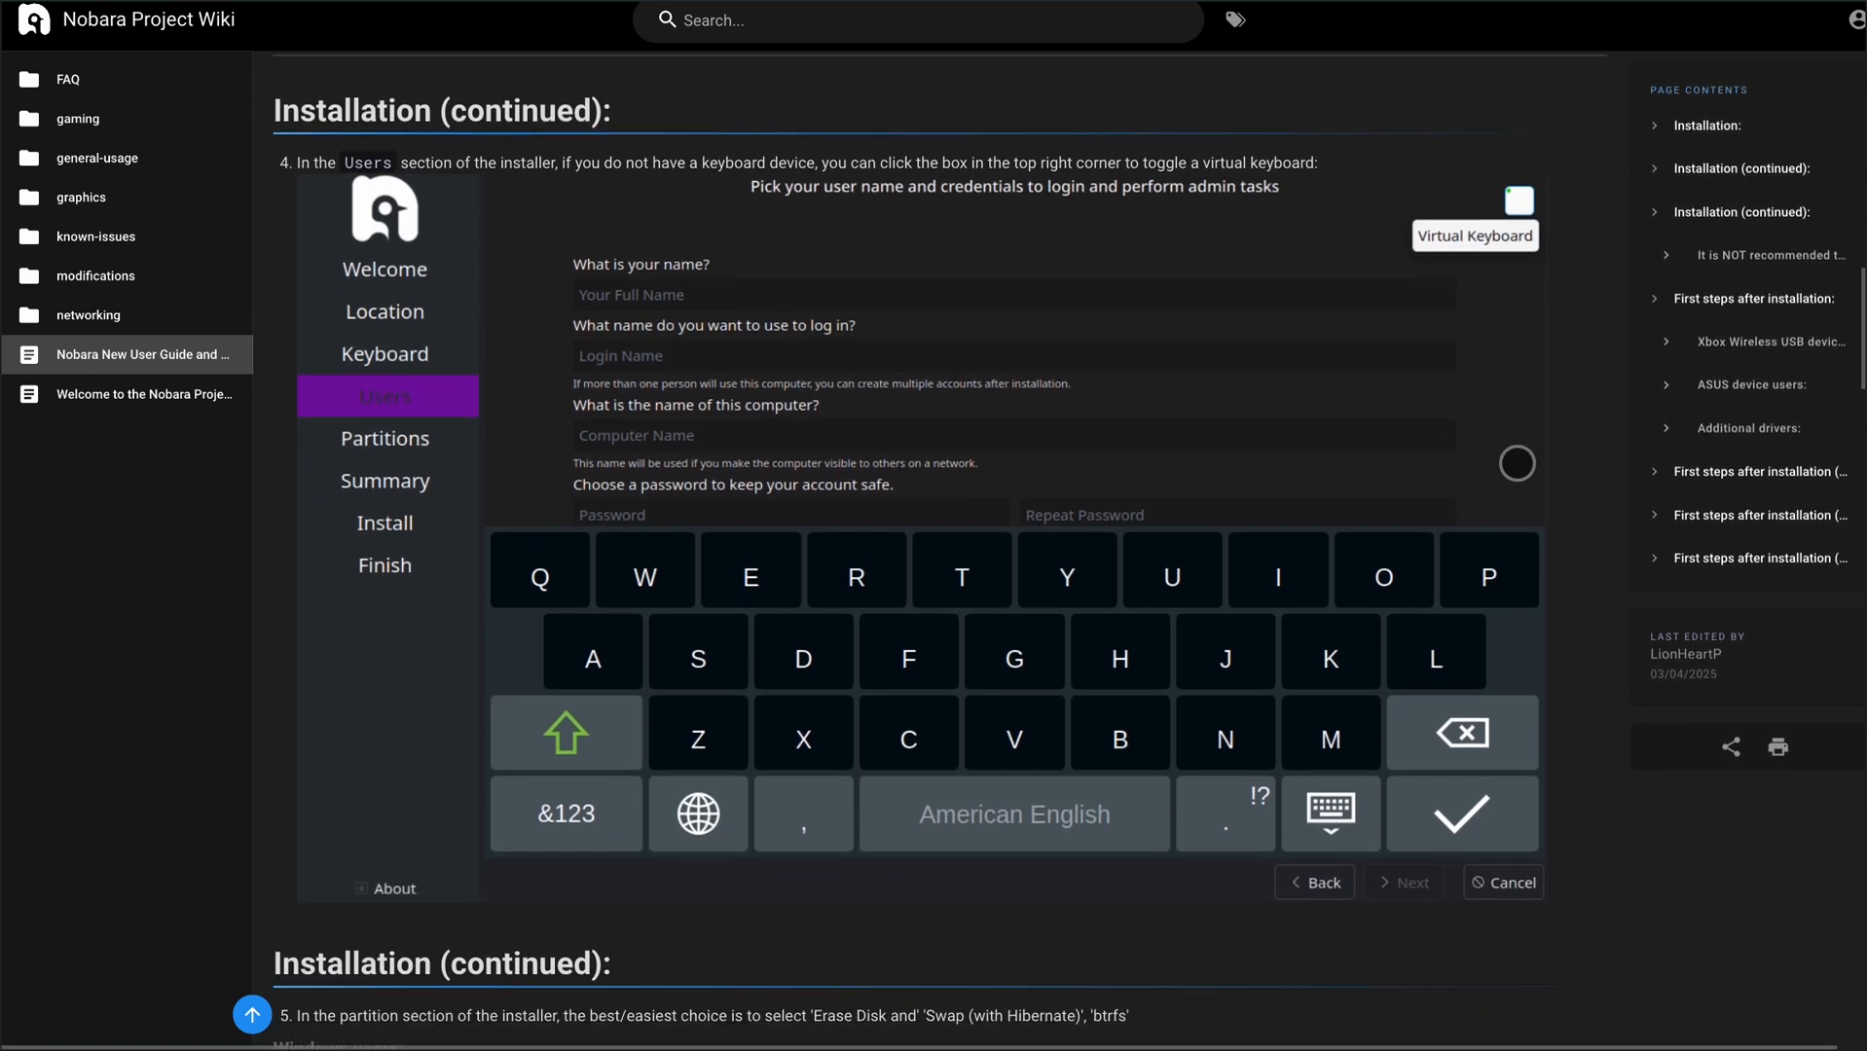
scroll(down, 3)
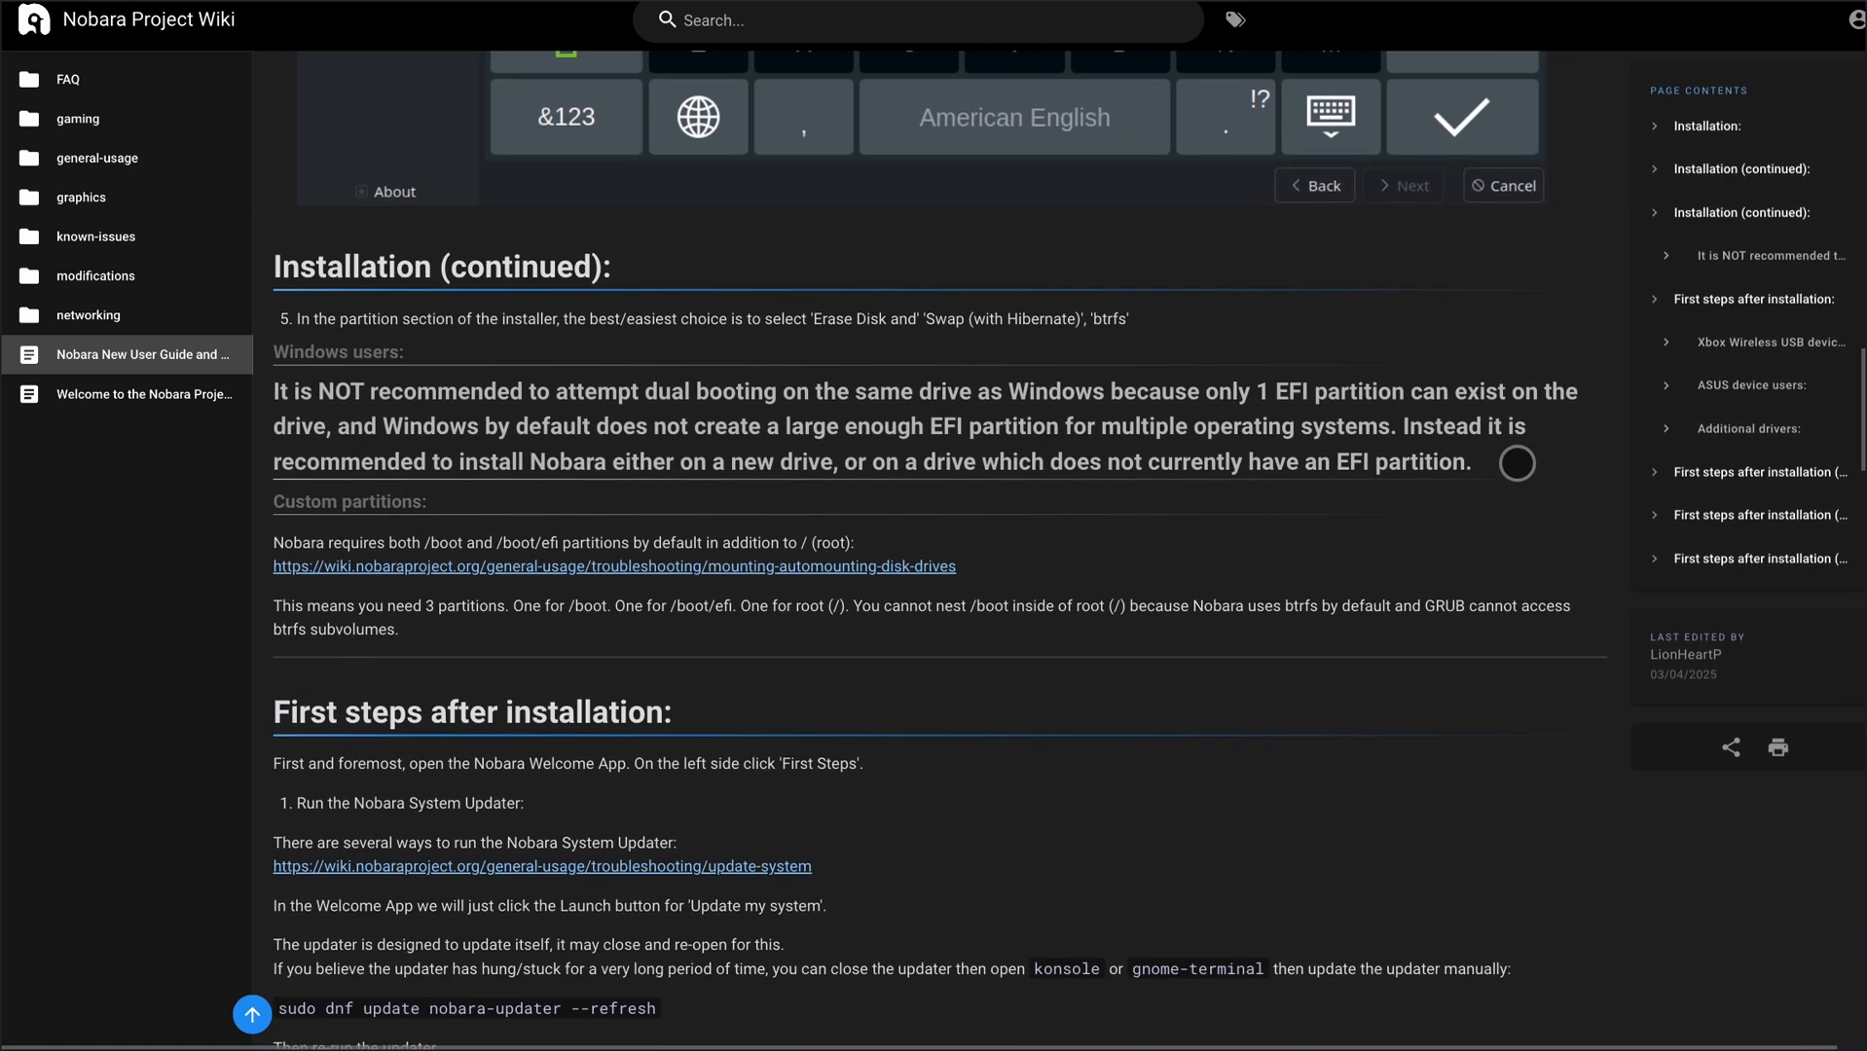
Step: Read the guide's installing-applications advice down through the Flatpaks, Snaps, COPR and RPMFusion notes
scroll(down, 3)
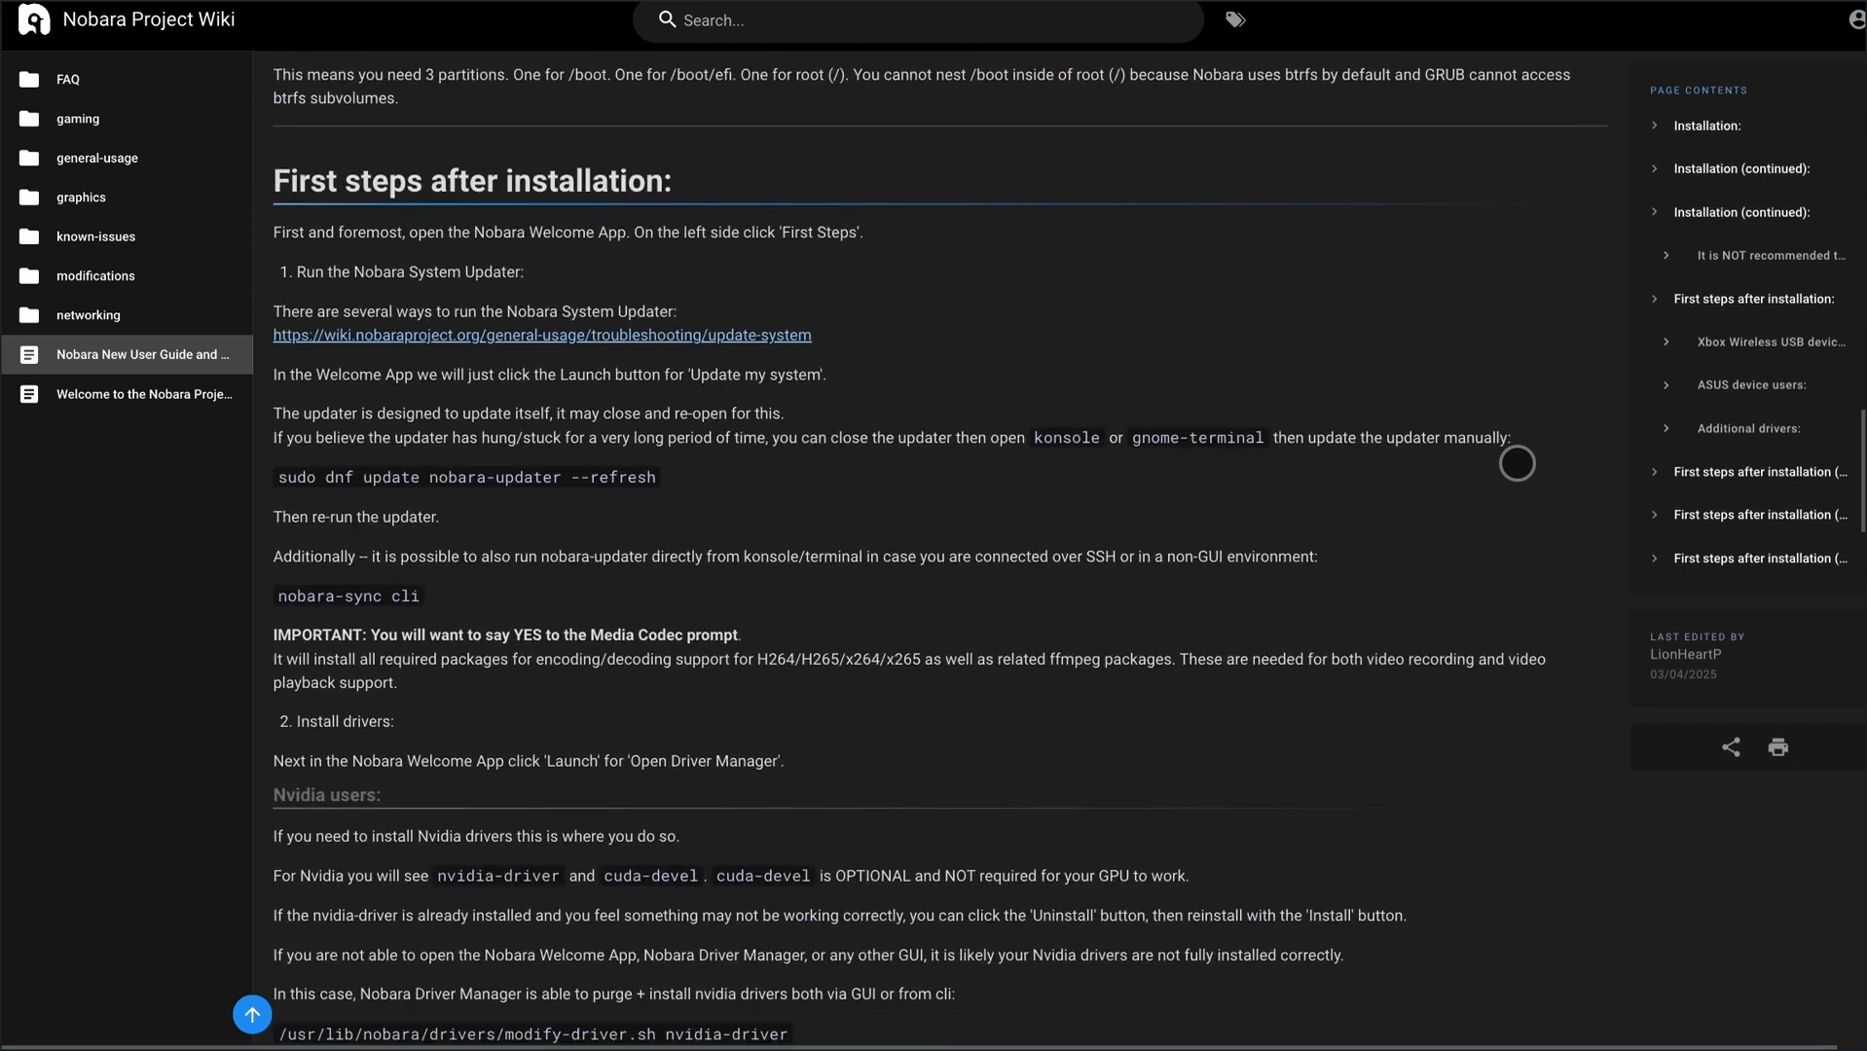
scroll(down, 3)
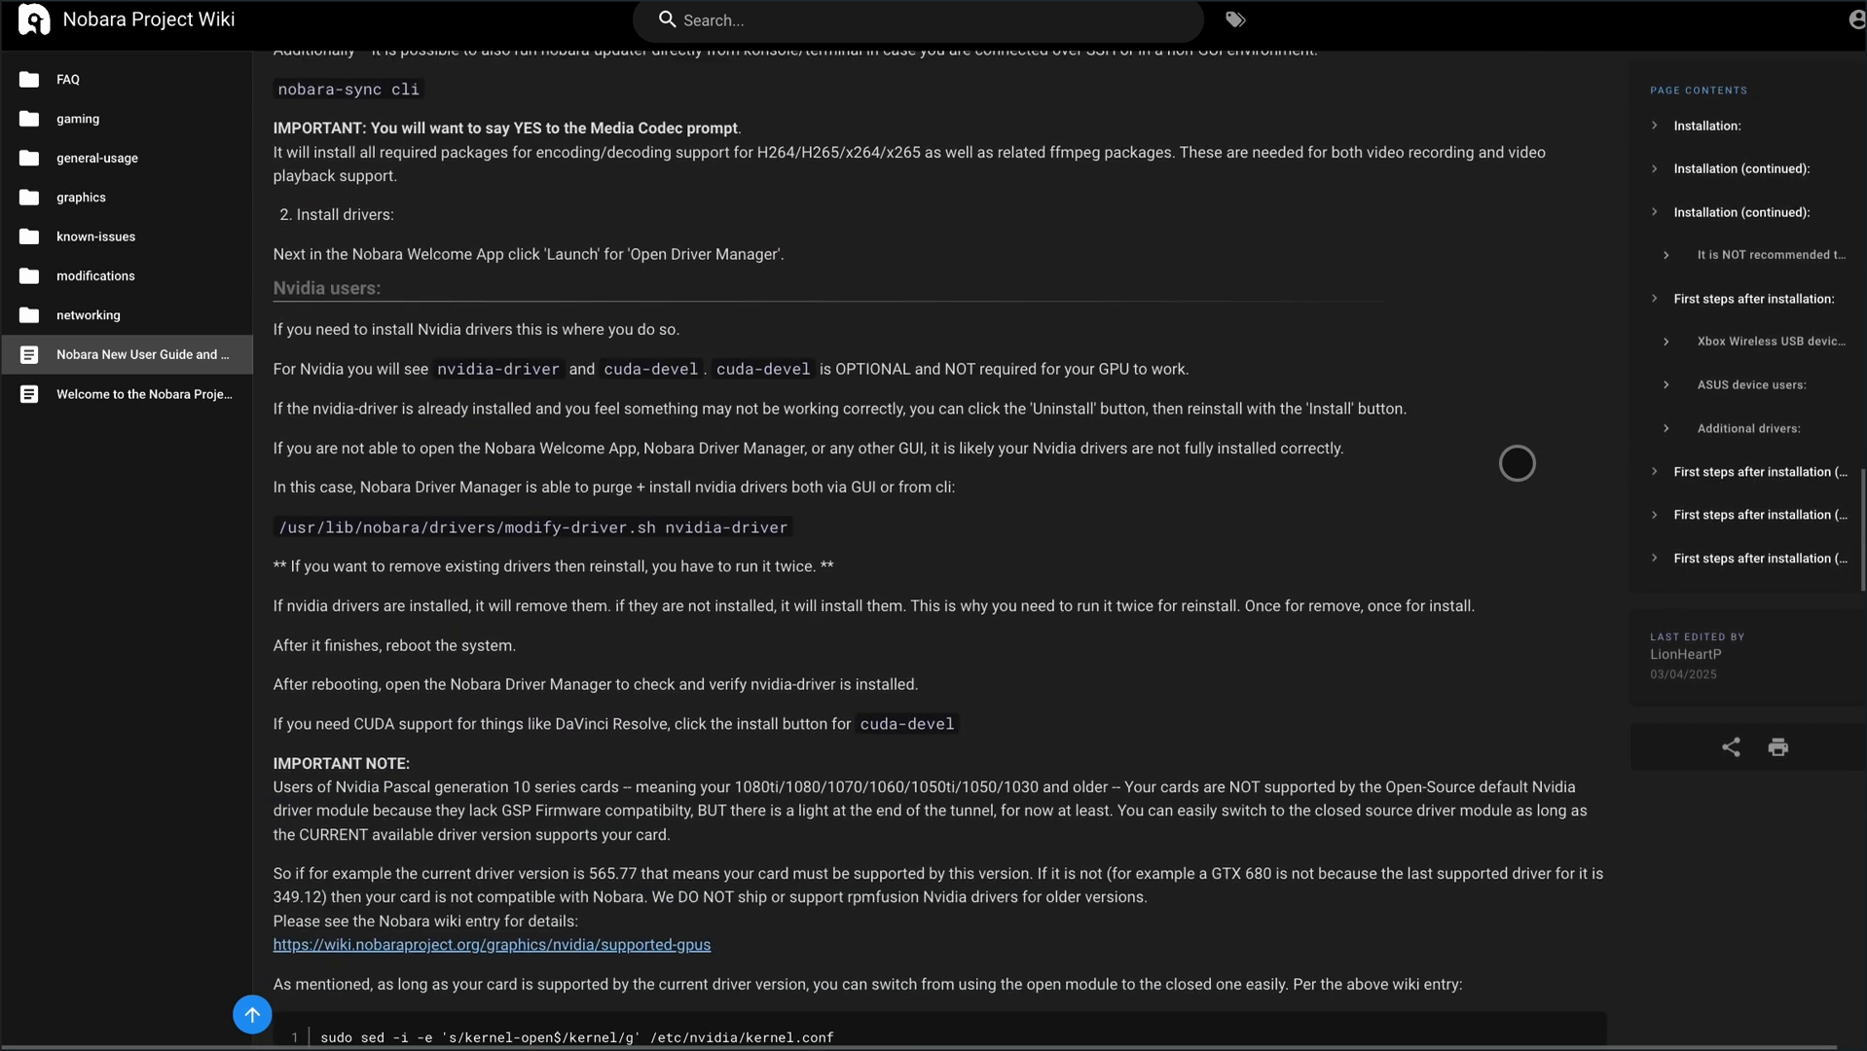
scroll(down, 3)
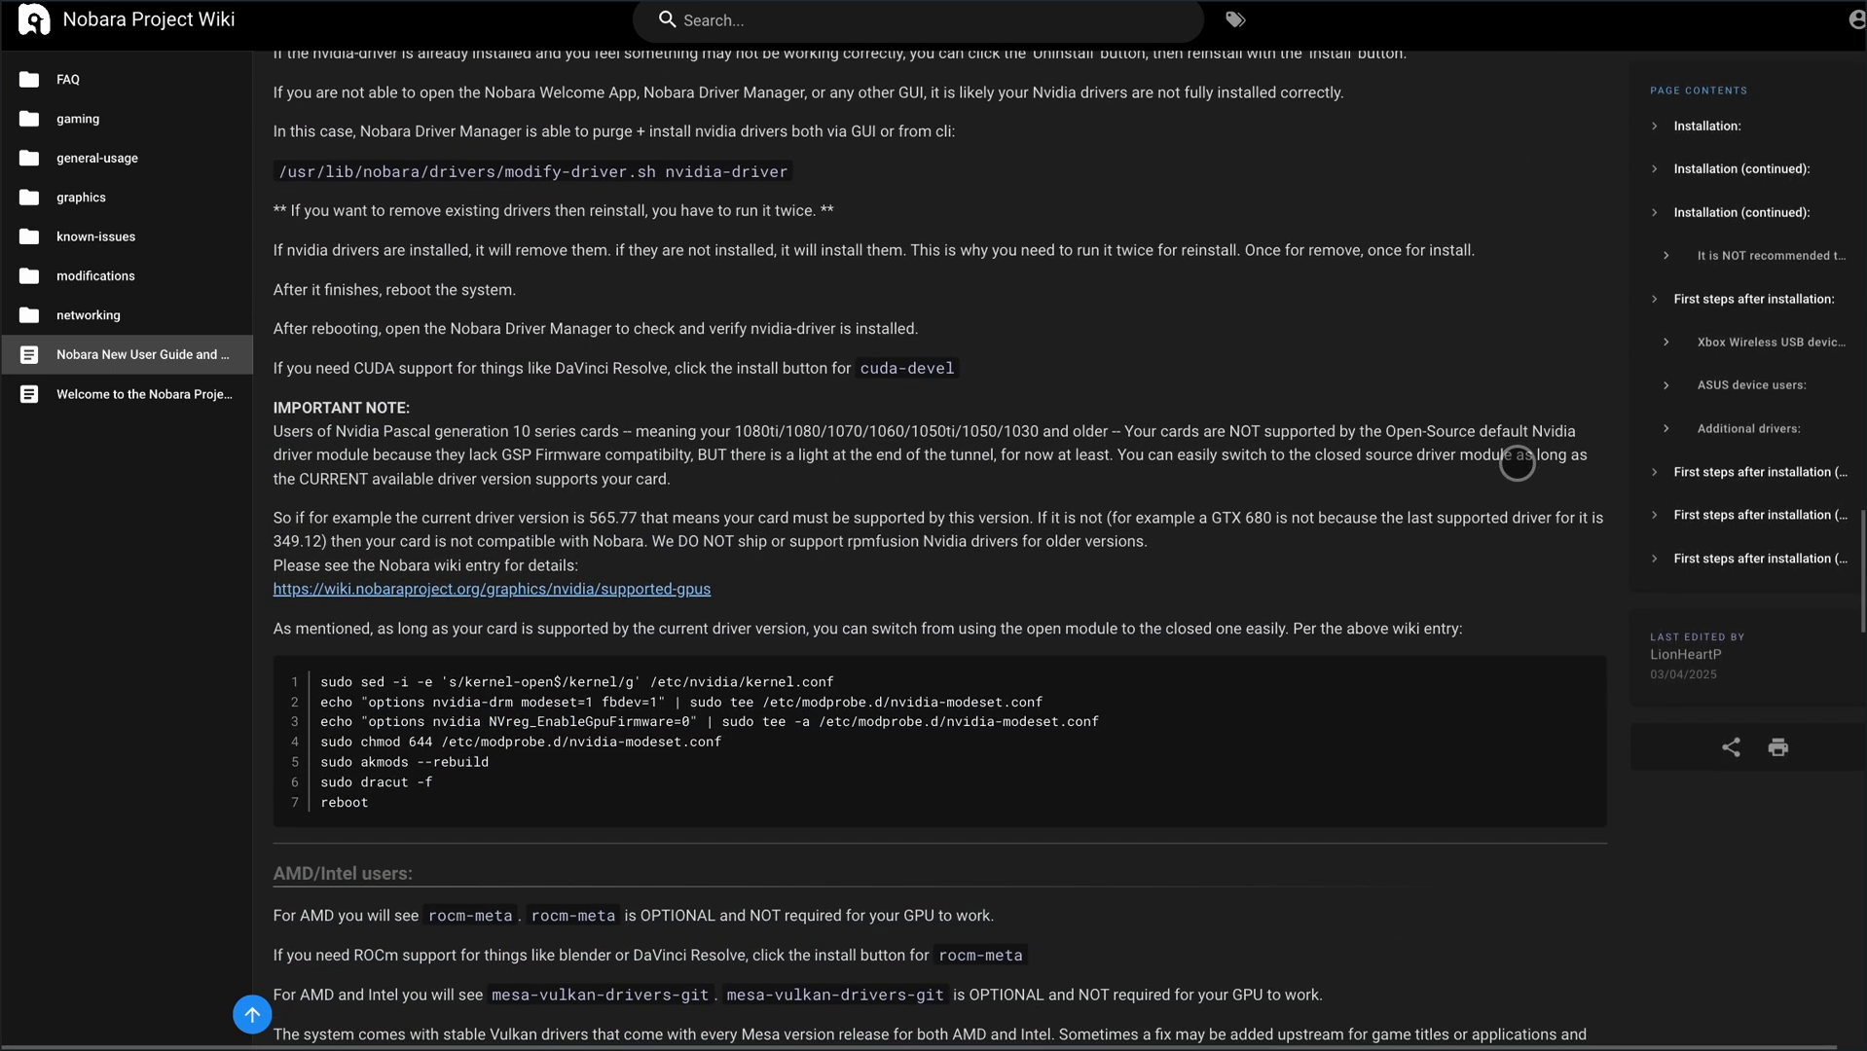
scroll(down, 3)
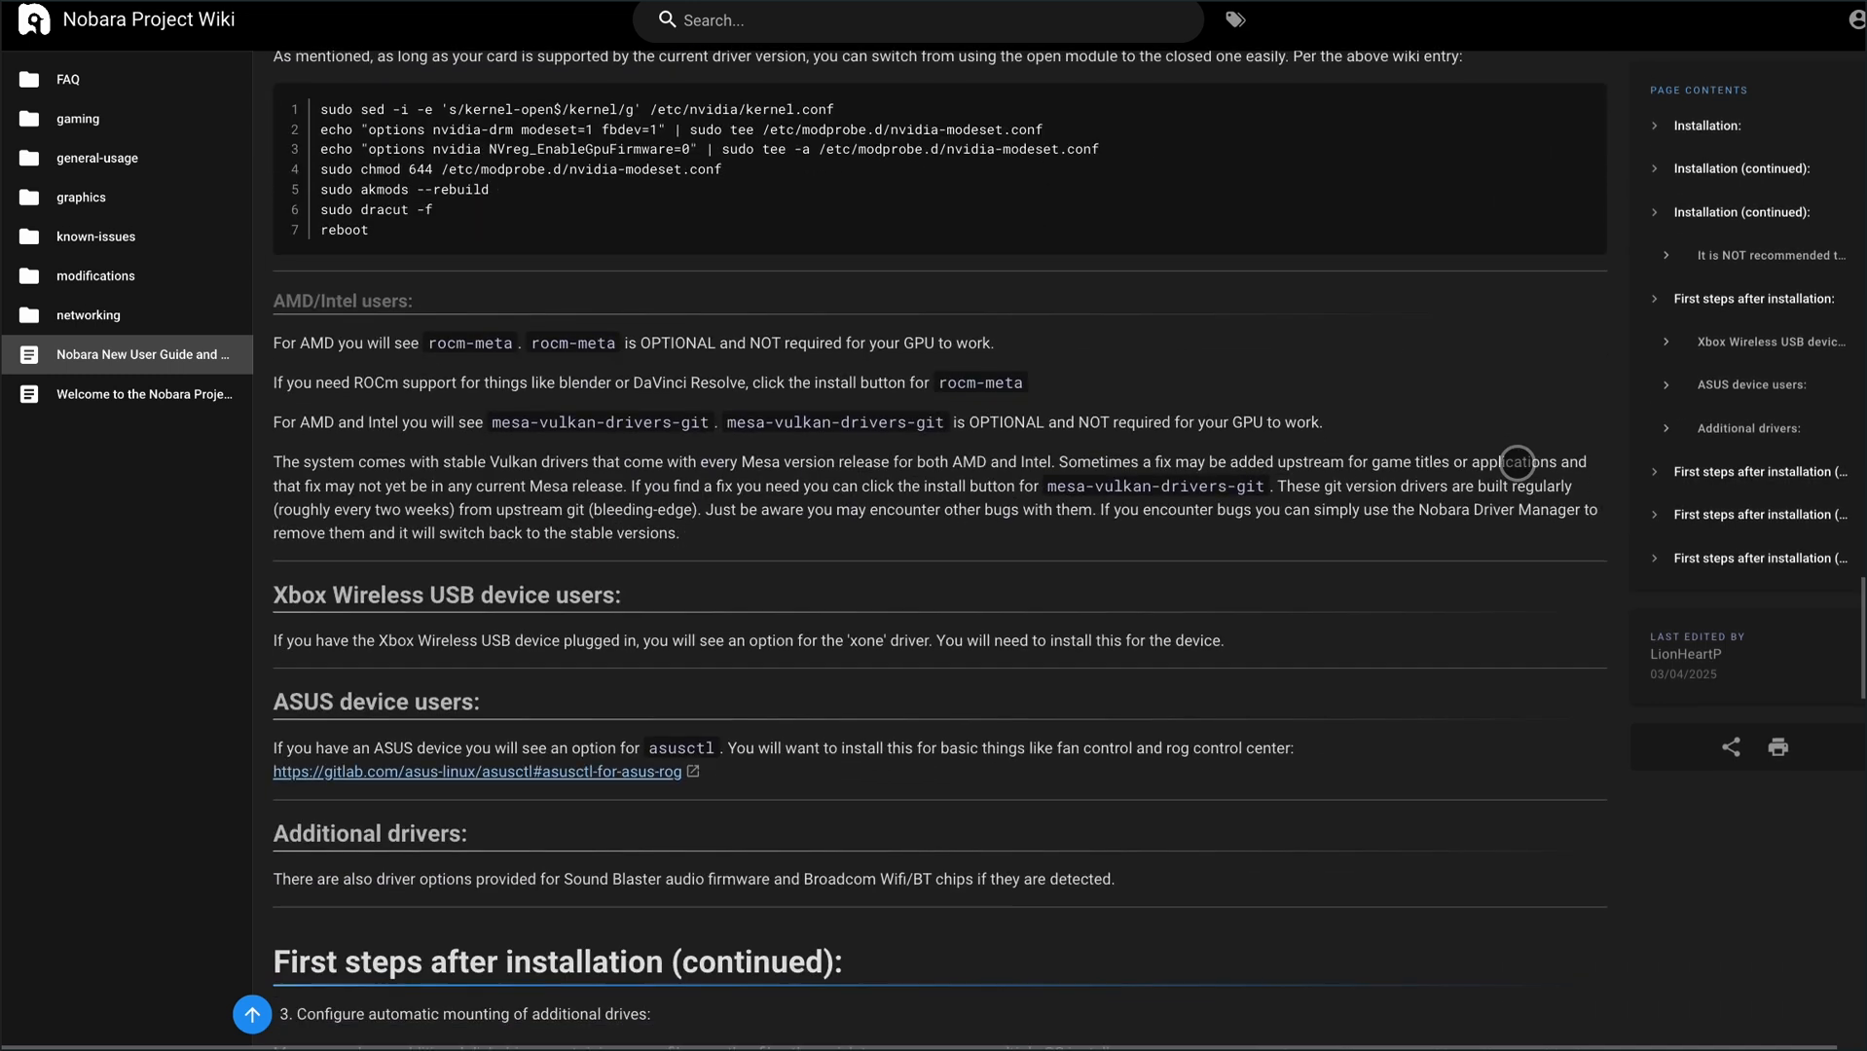
scroll(down, 3)
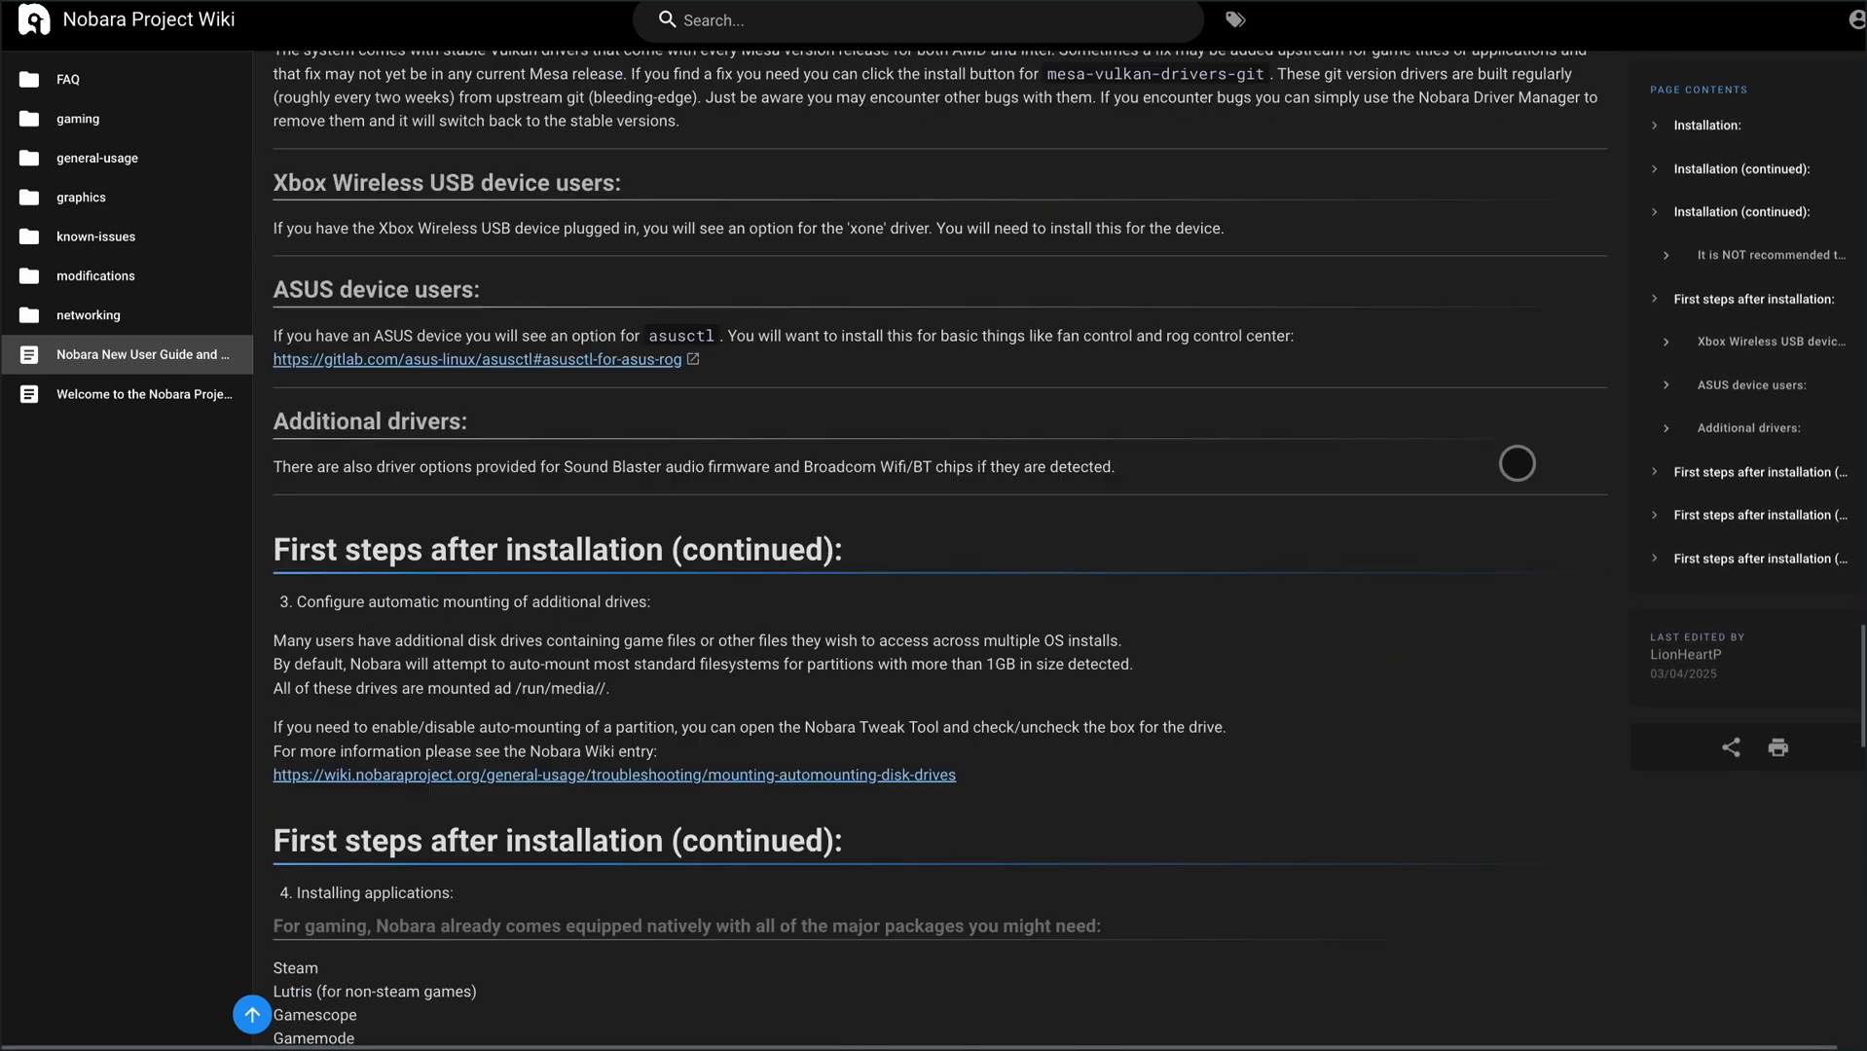
scroll(down, 3)
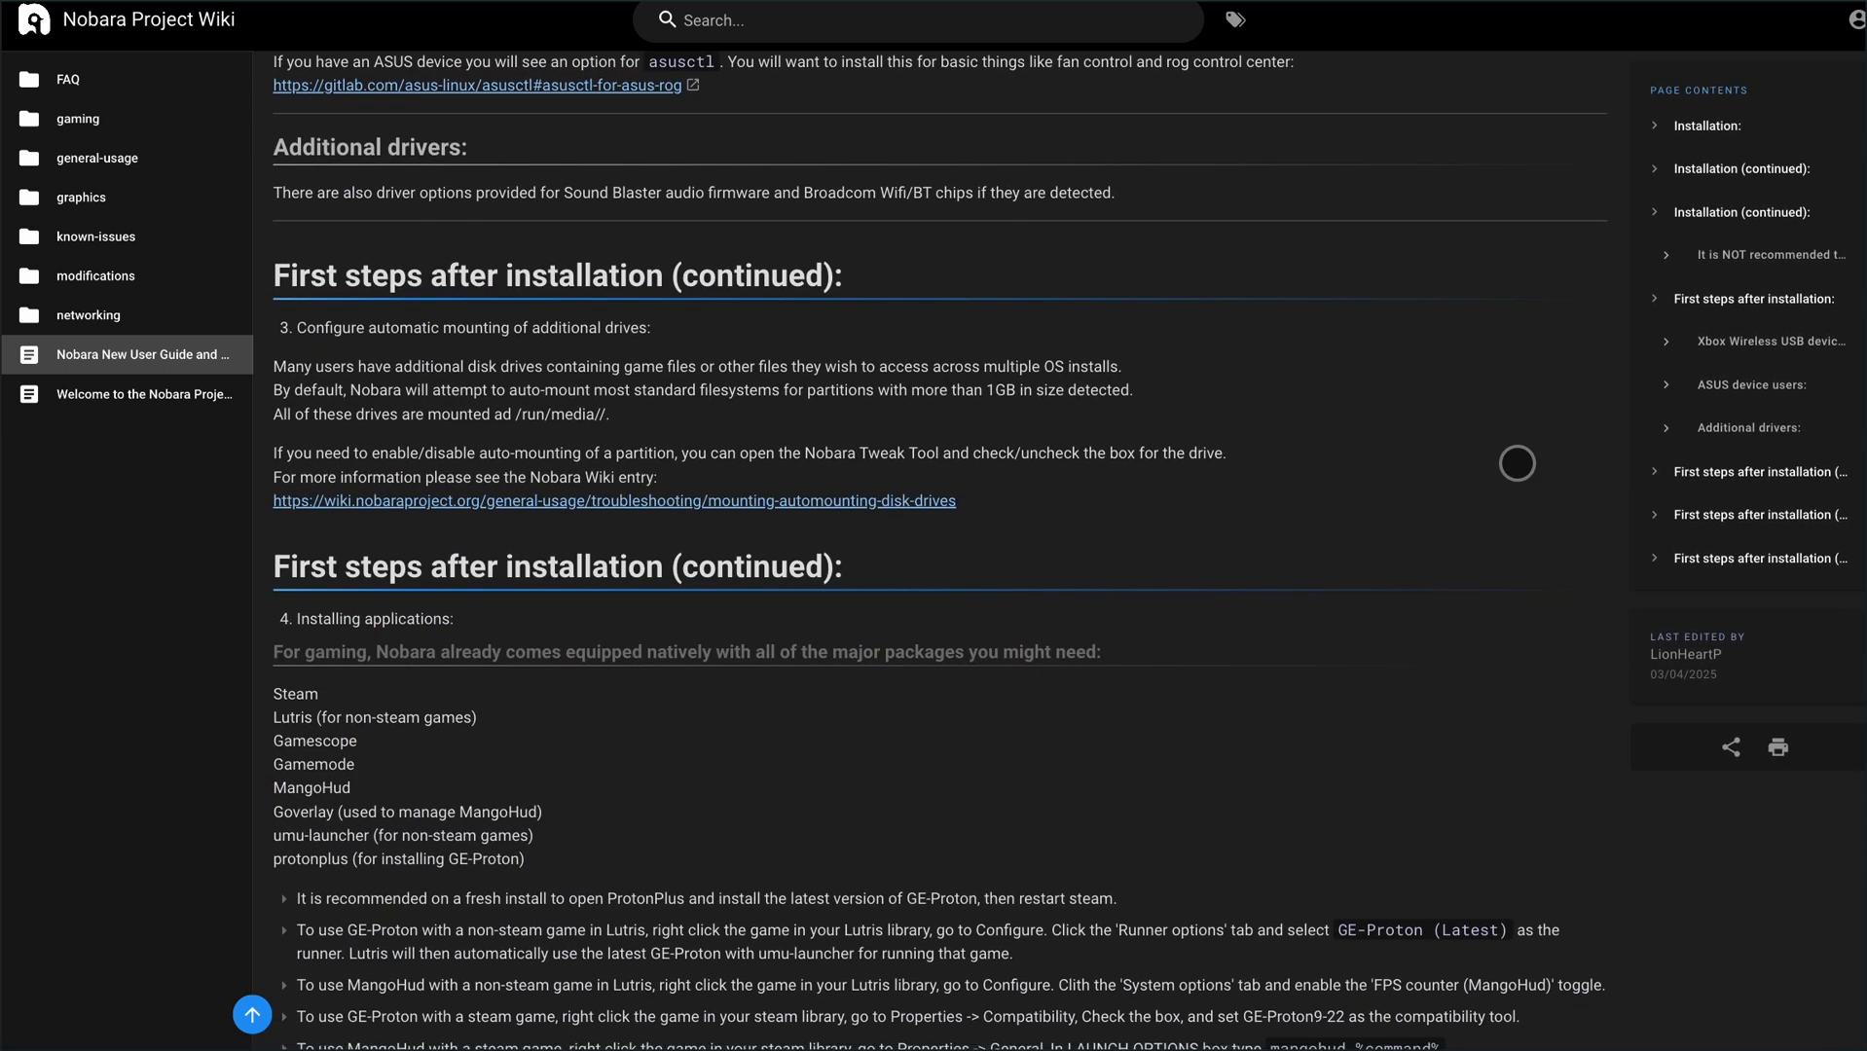
scroll(down, 3)
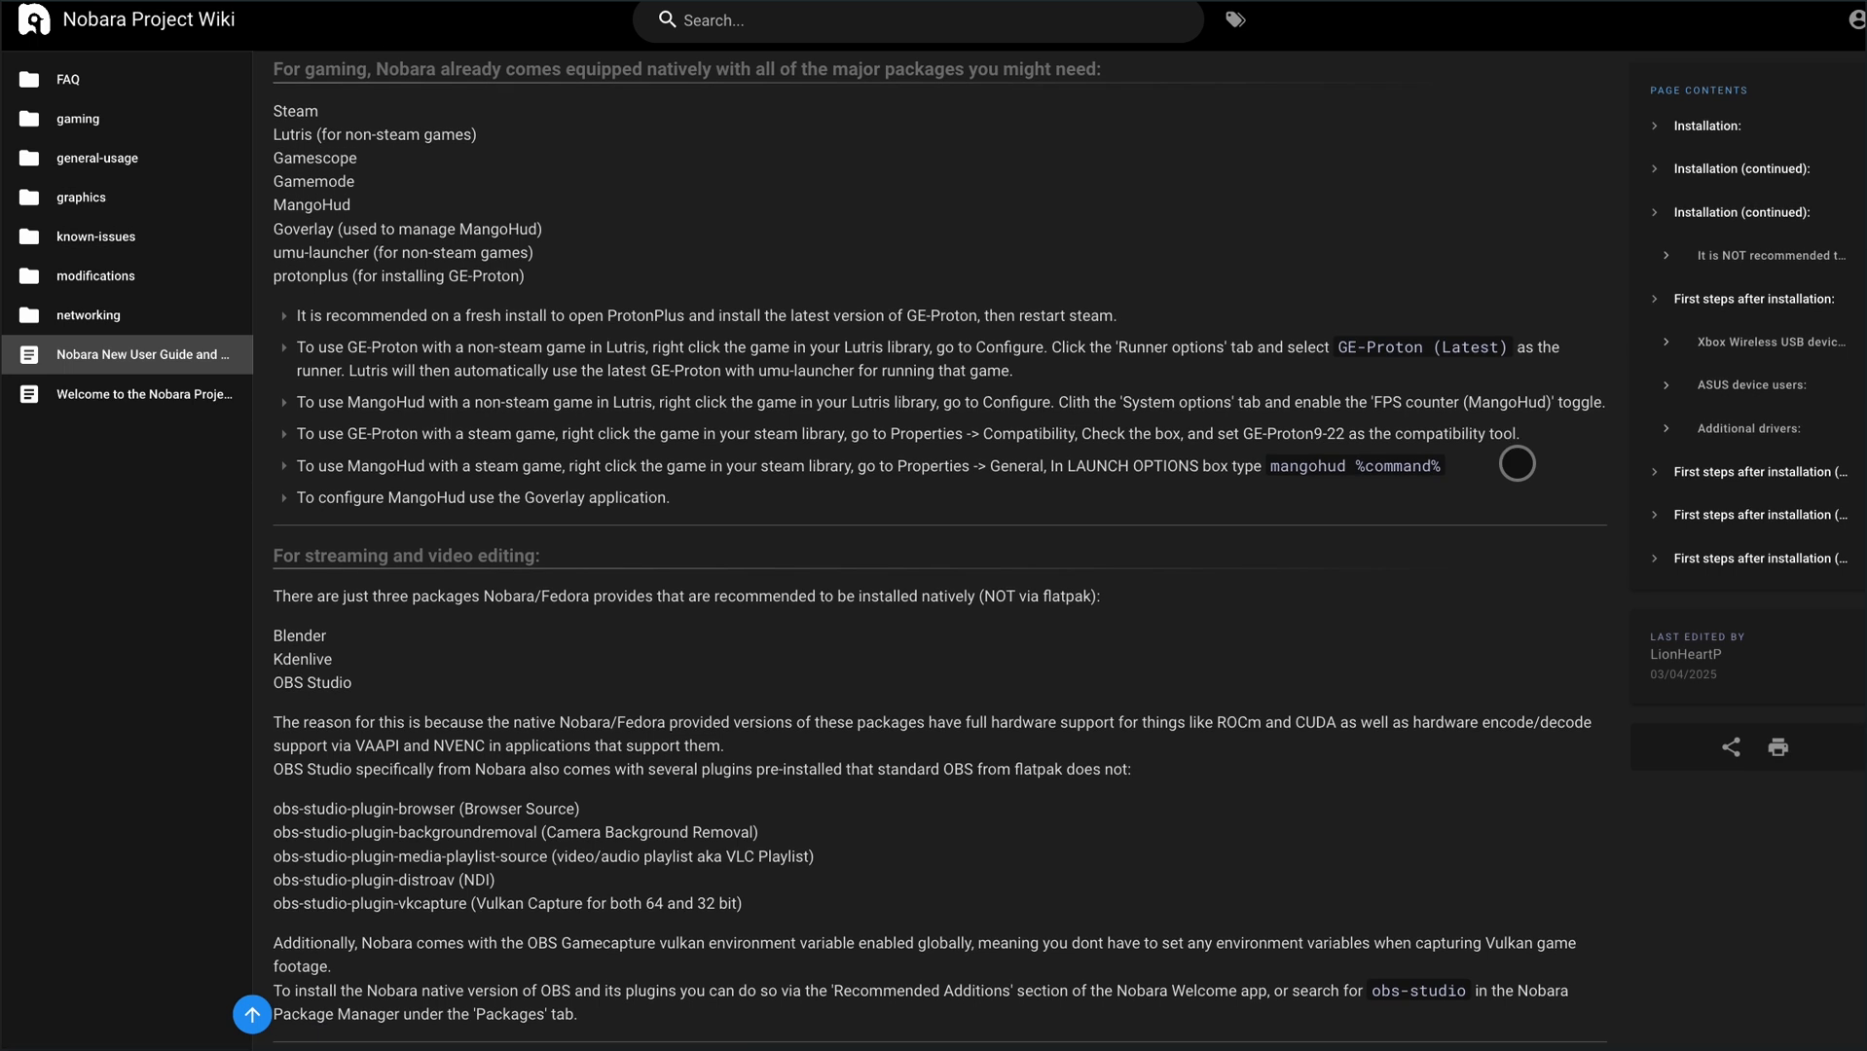
scroll(down, 3)
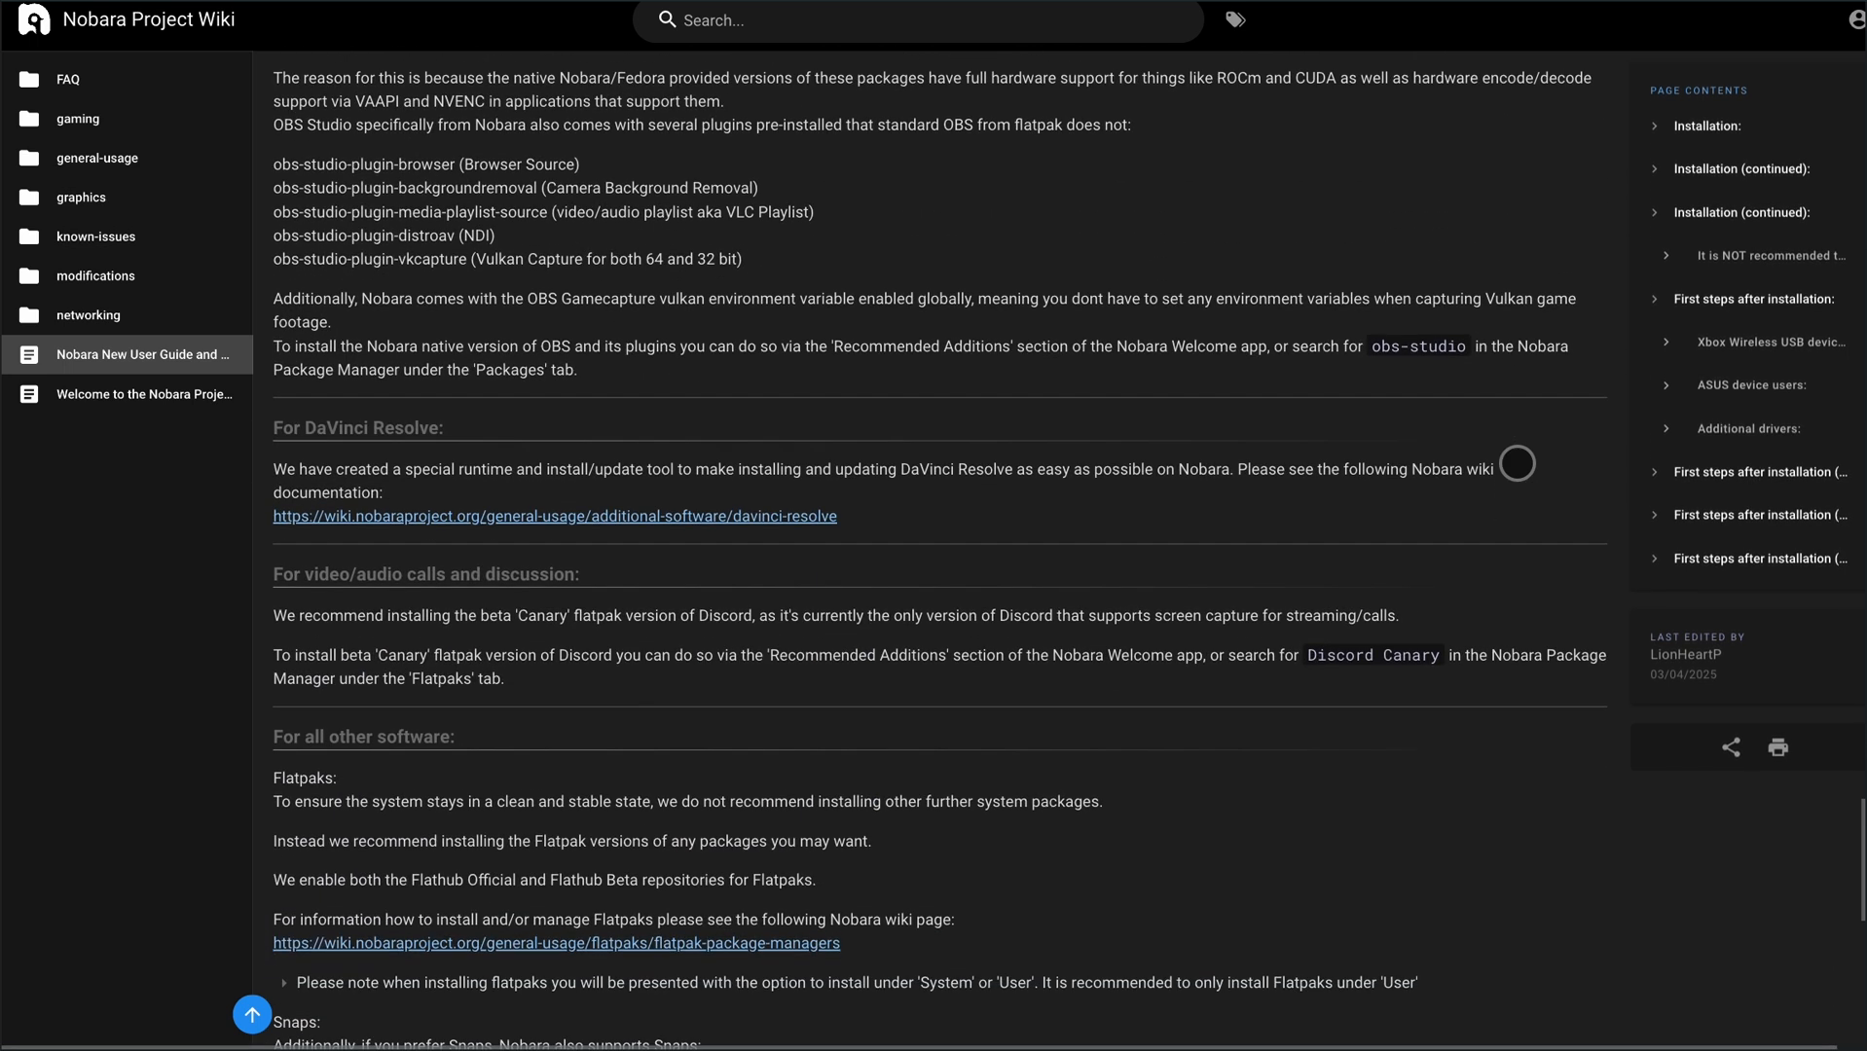
scroll(down, 3)
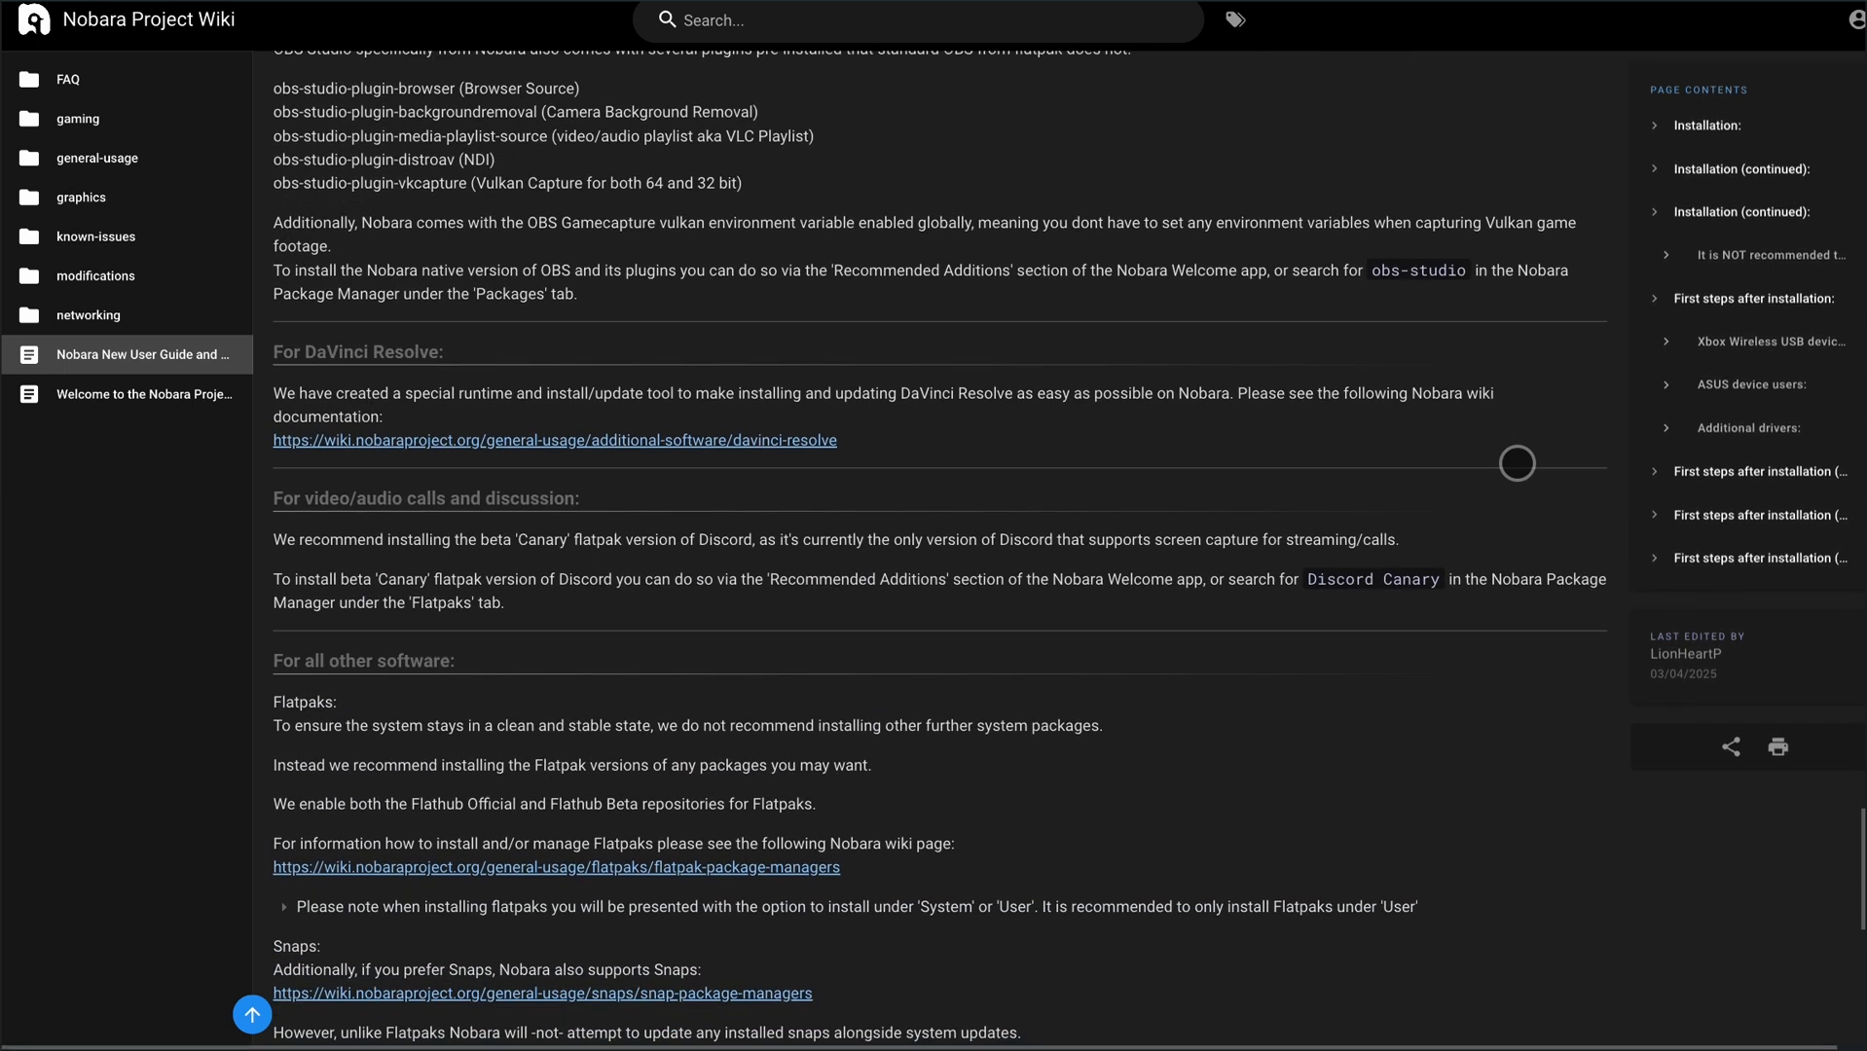
scroll(down, 3)
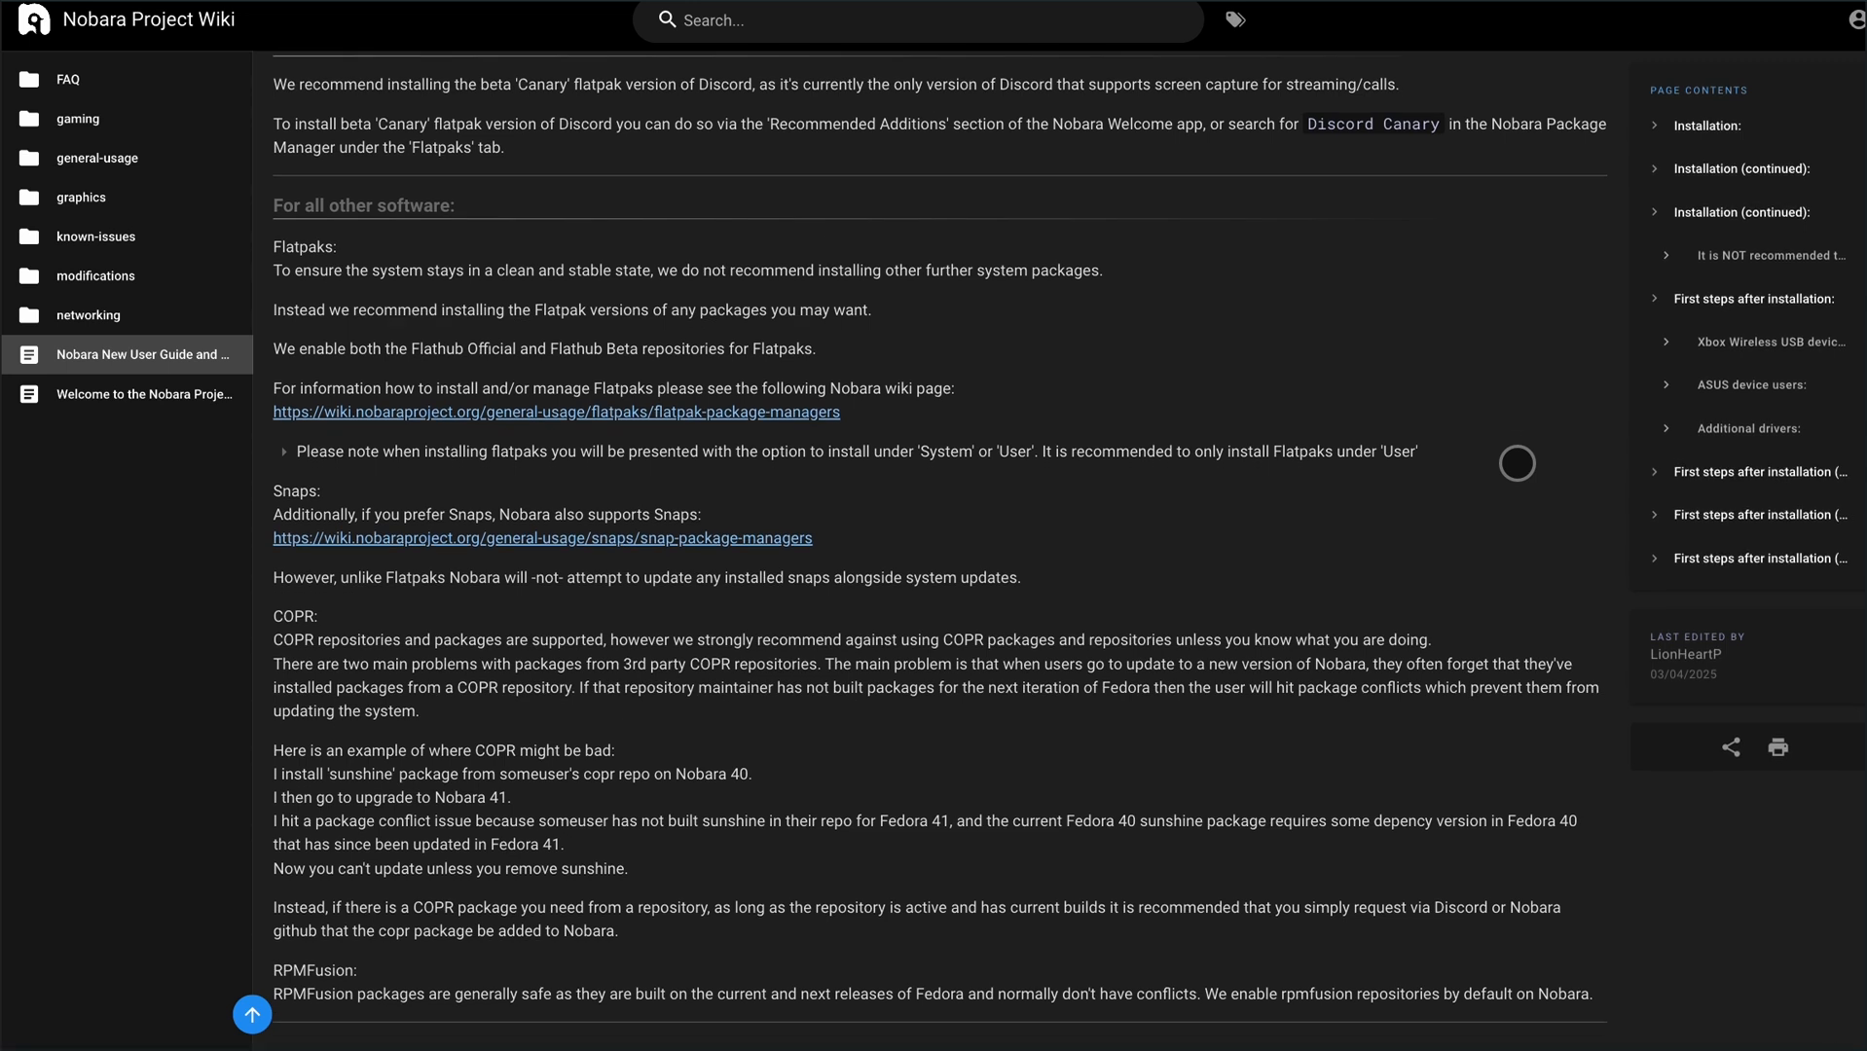
scroll(down, 3)
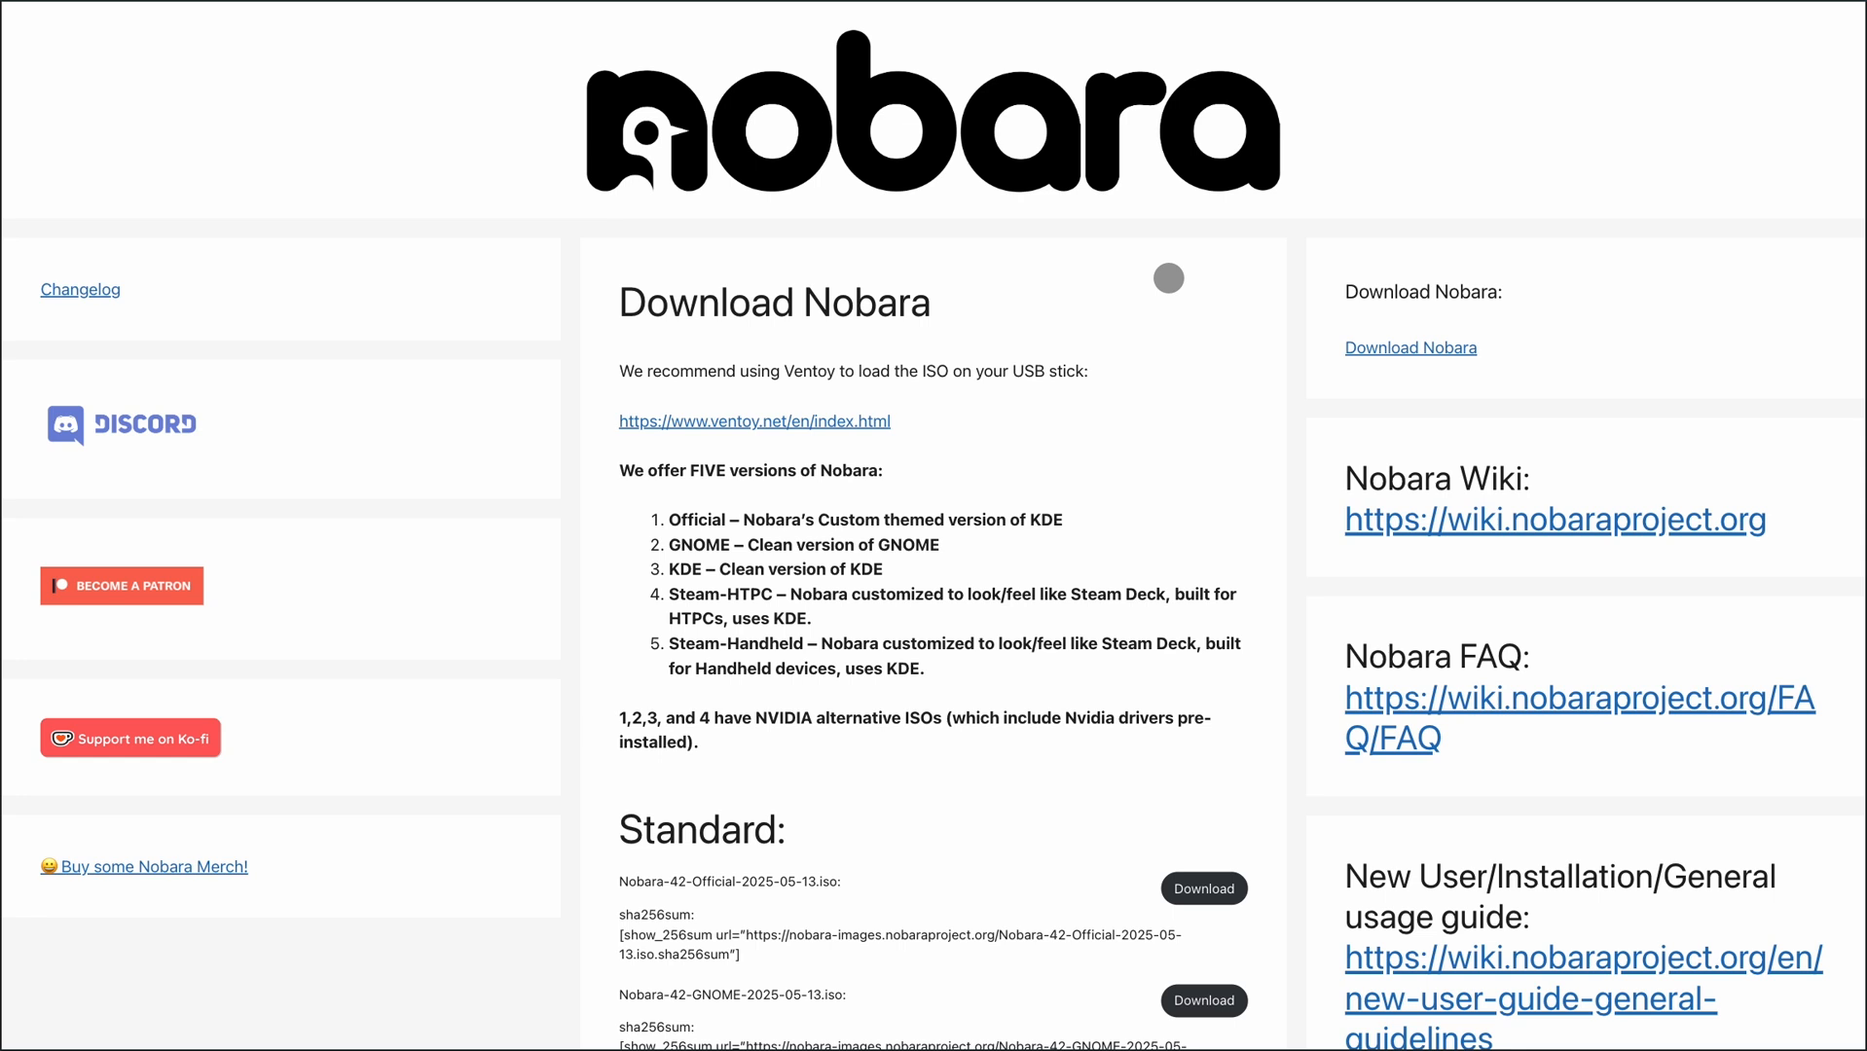
Step: Read the download page's Standard and Nvidia ISO lists to the previews, then go to the wiki welcome page
scroll(down, 3)
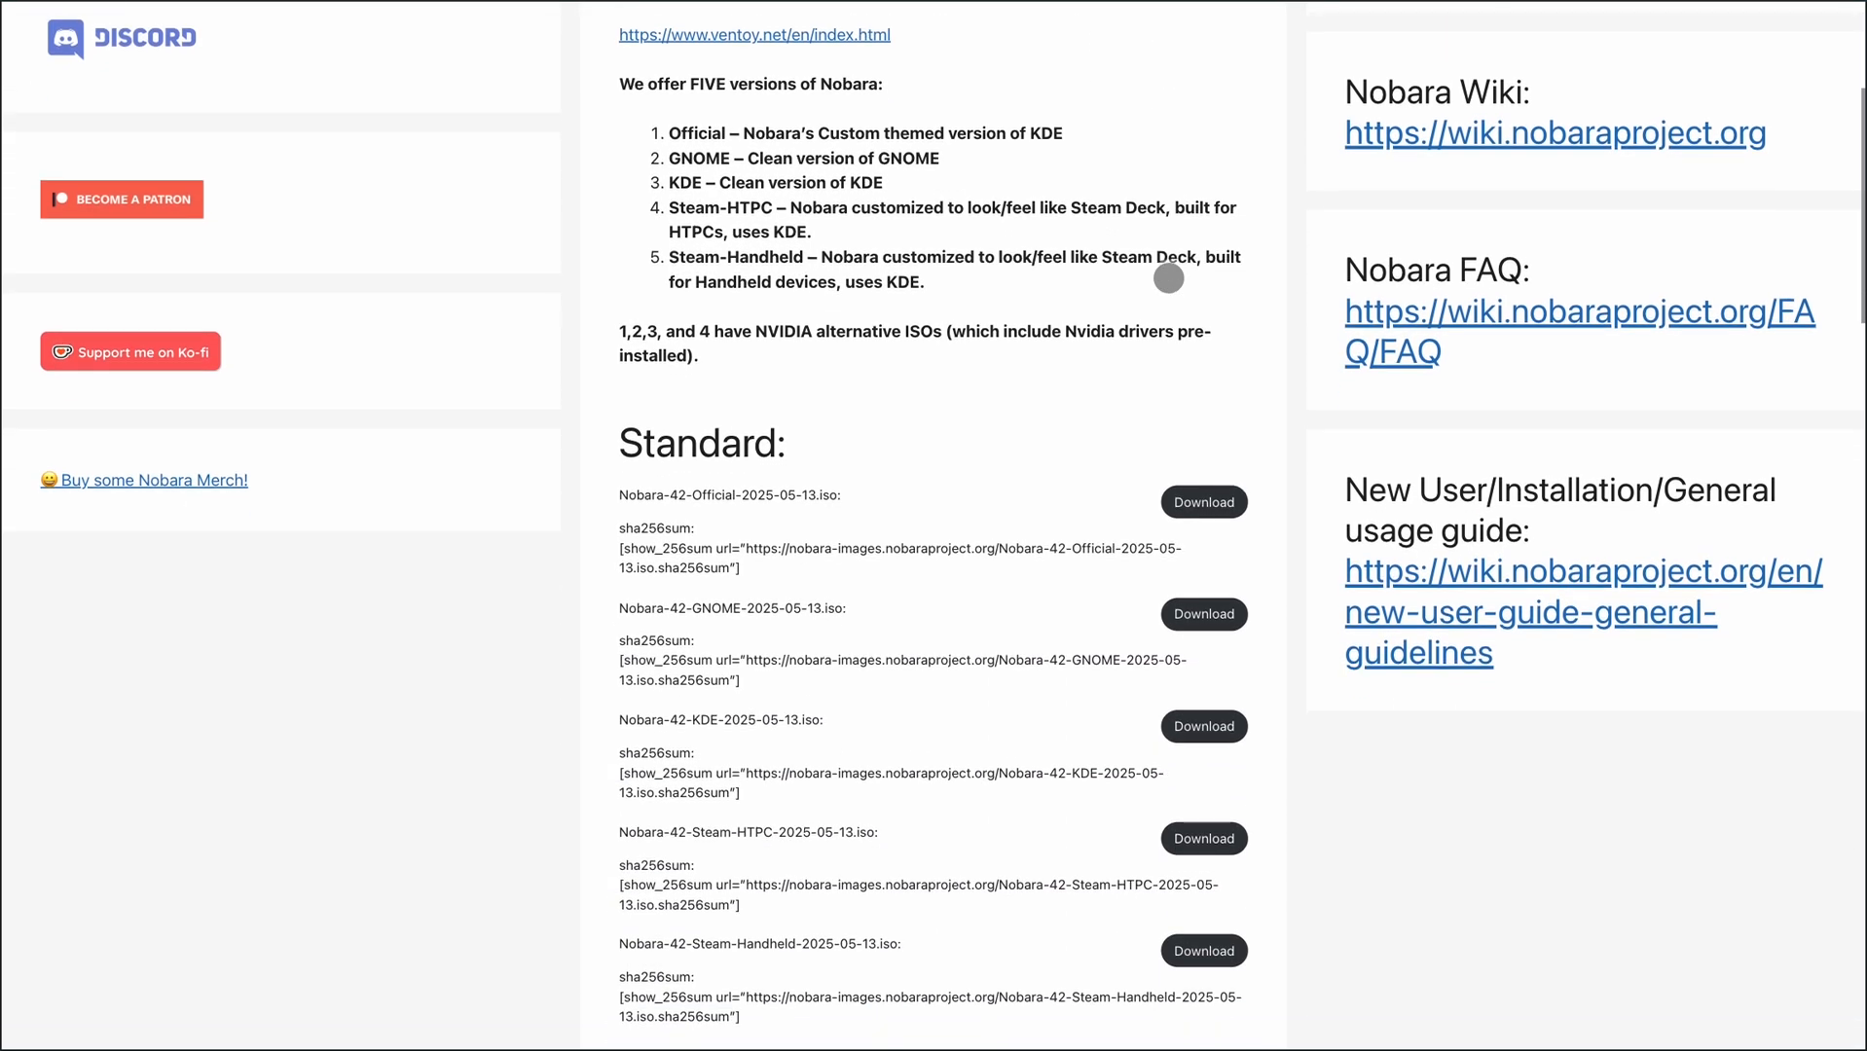
scroll(down, 3)
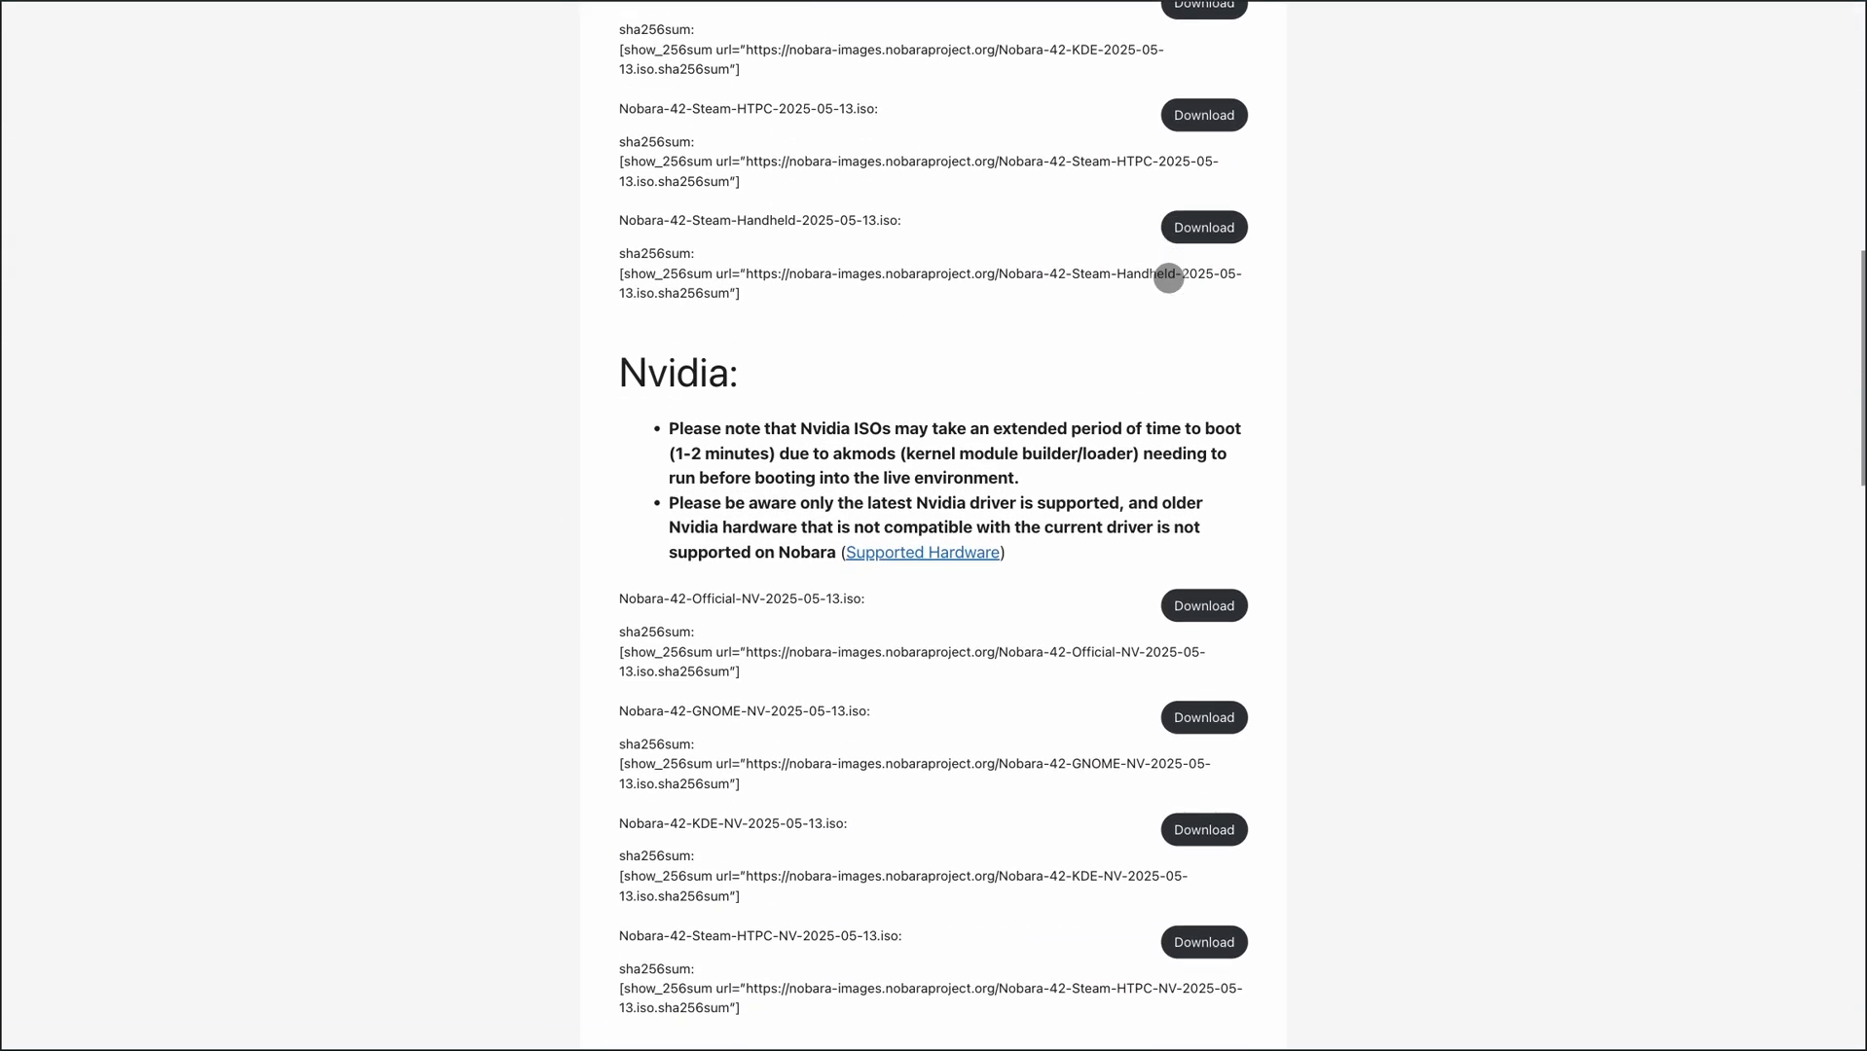
scroll(down, 3)
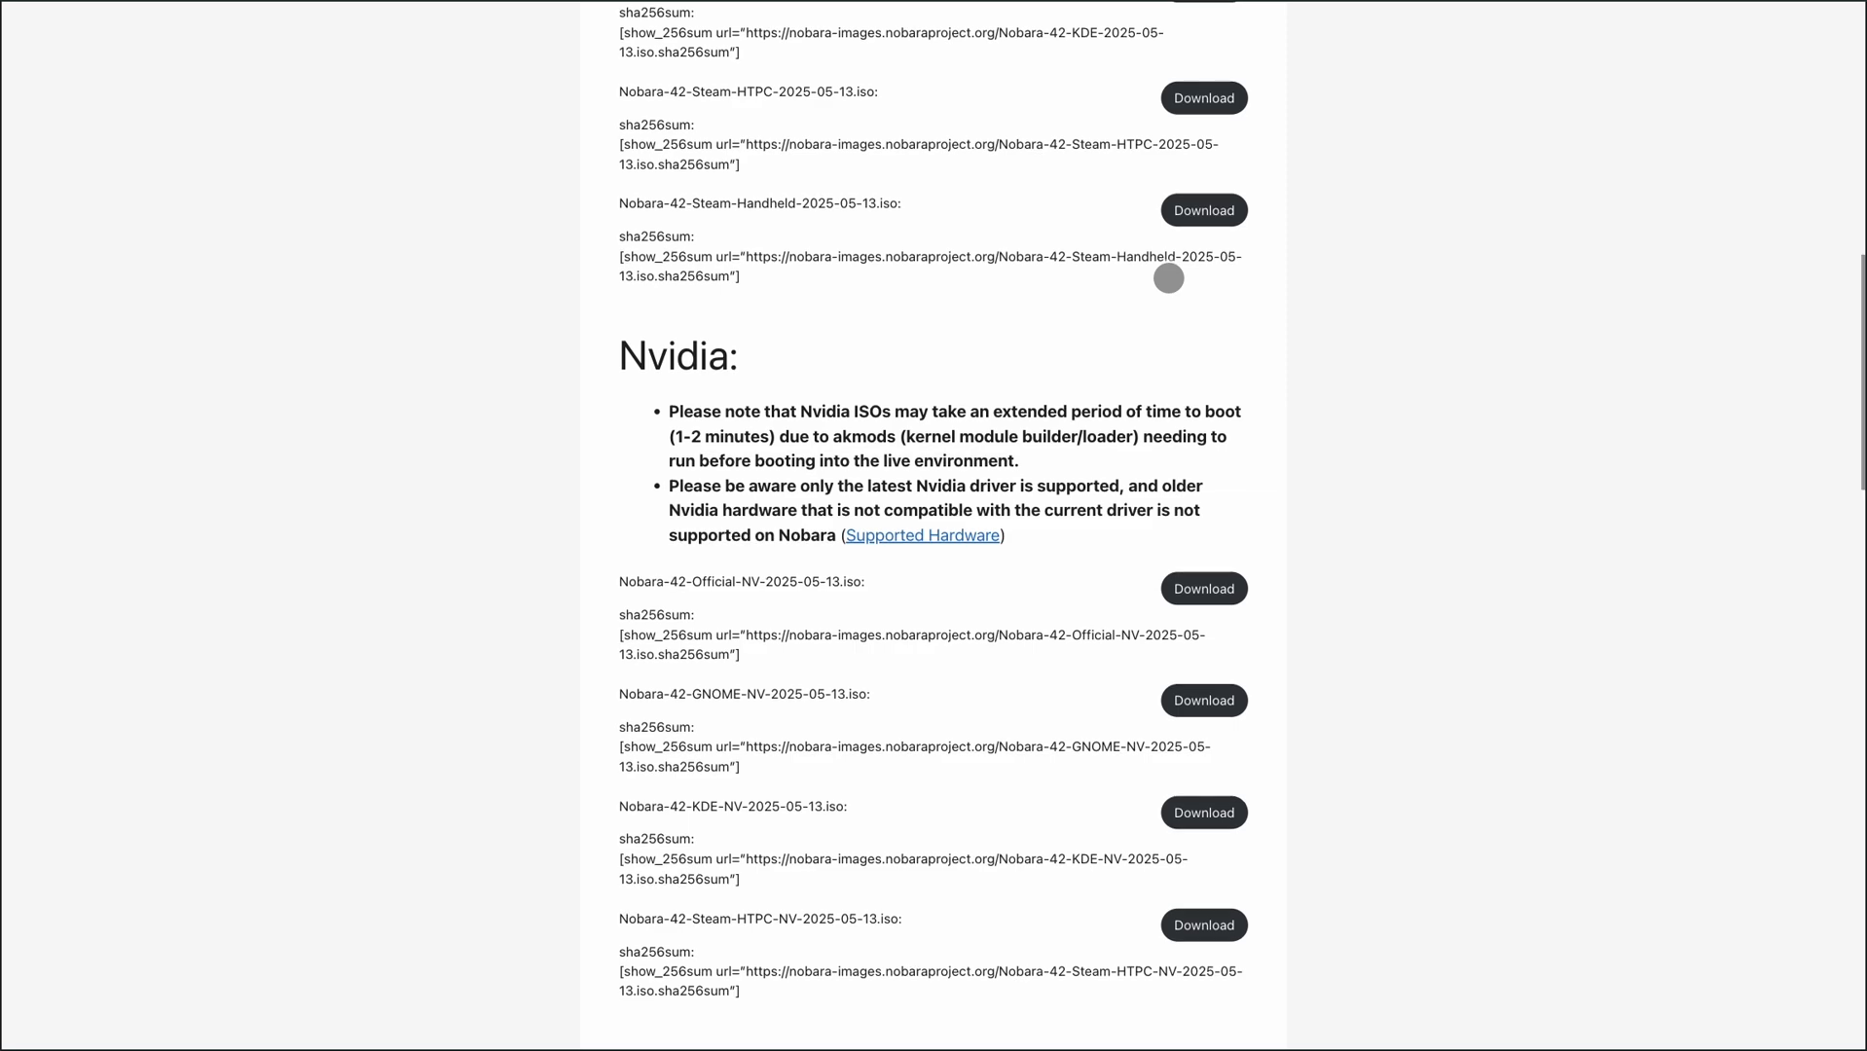
scroll(down, 3)
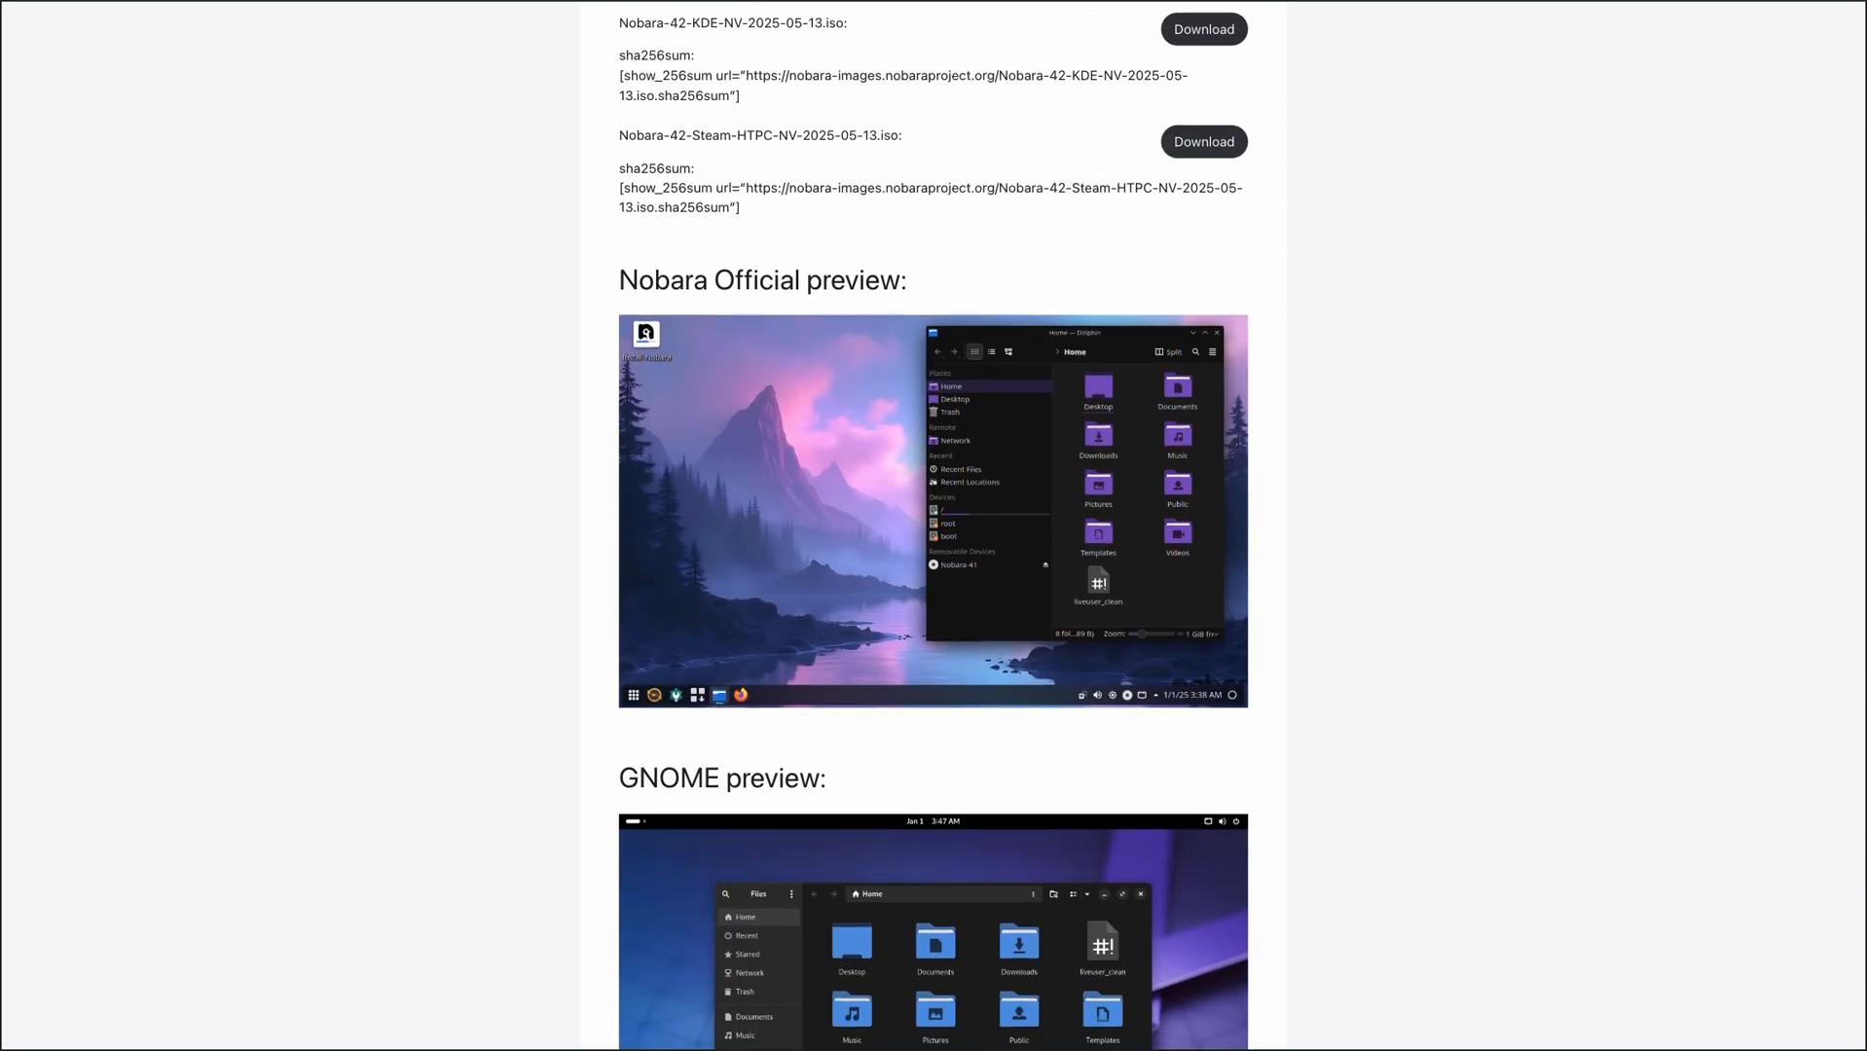
click(933, 508)
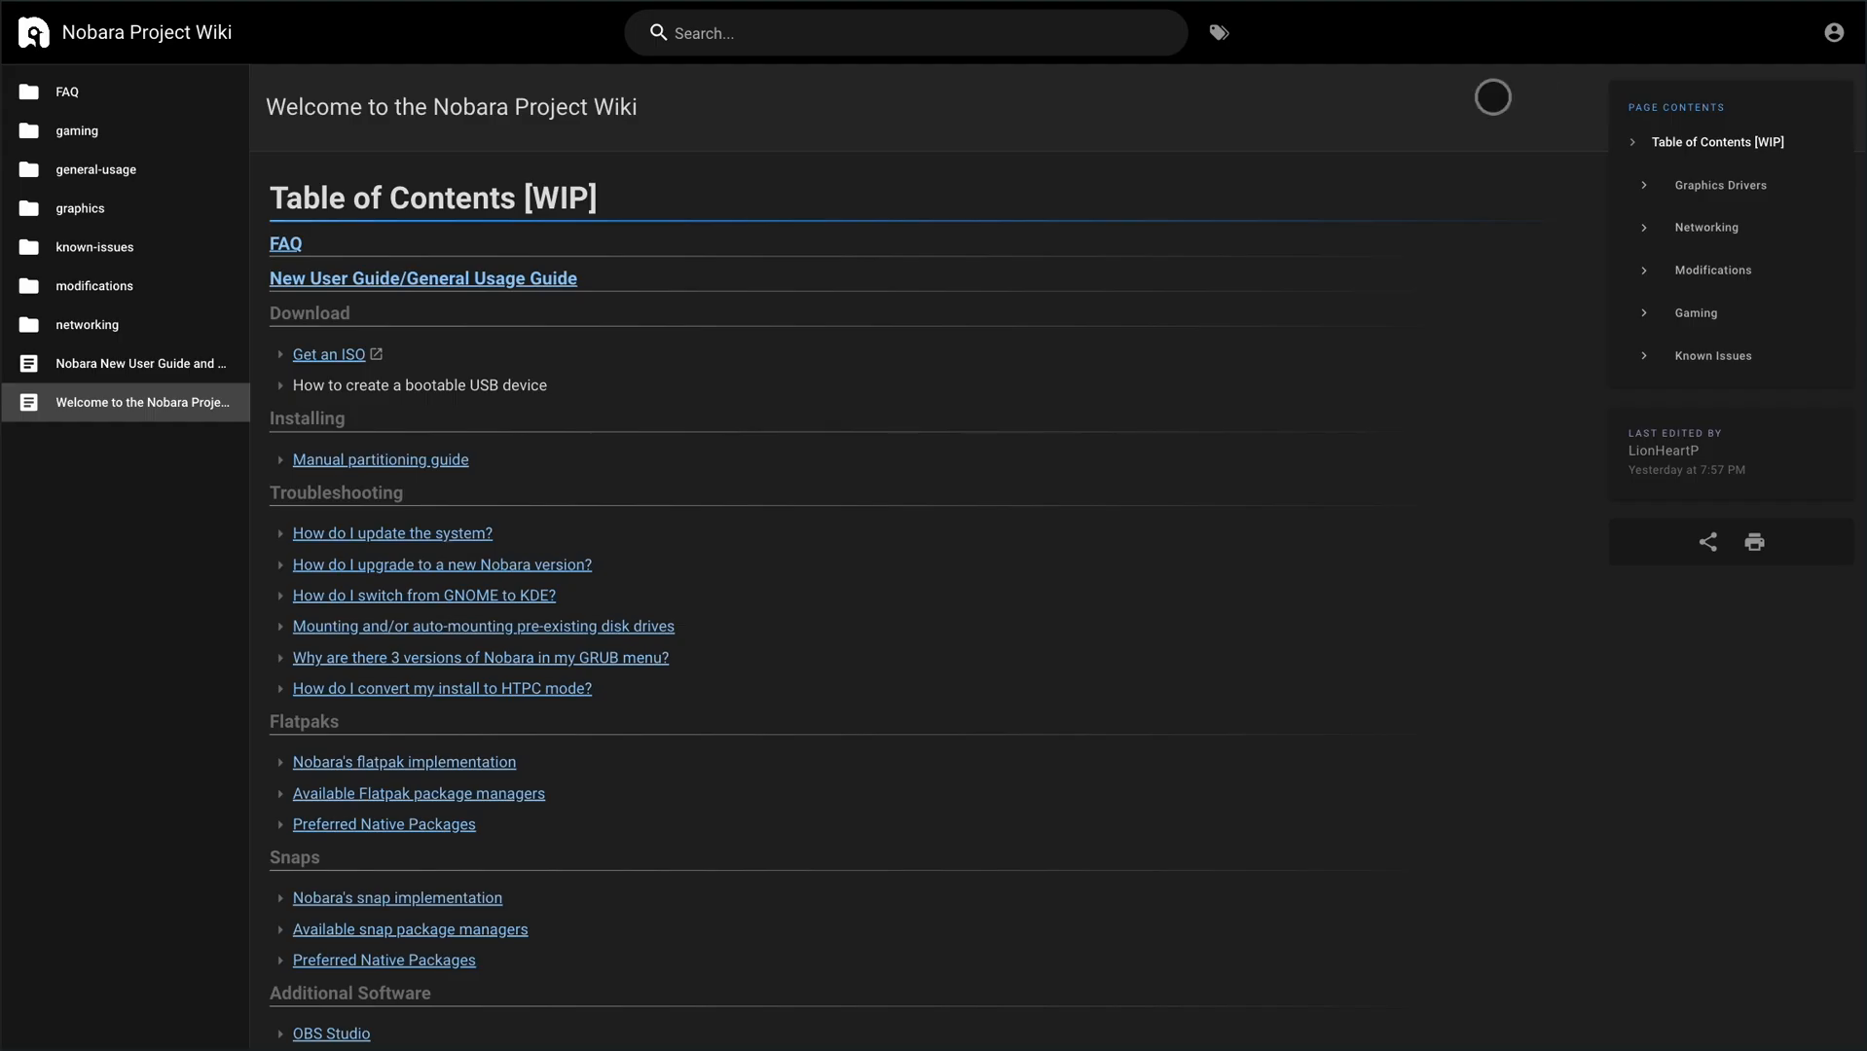
Step: Read the Table of Contents through Graphics Drivers, Networking, Modifications, Gaming and Known Issues
scroll(down, 3)
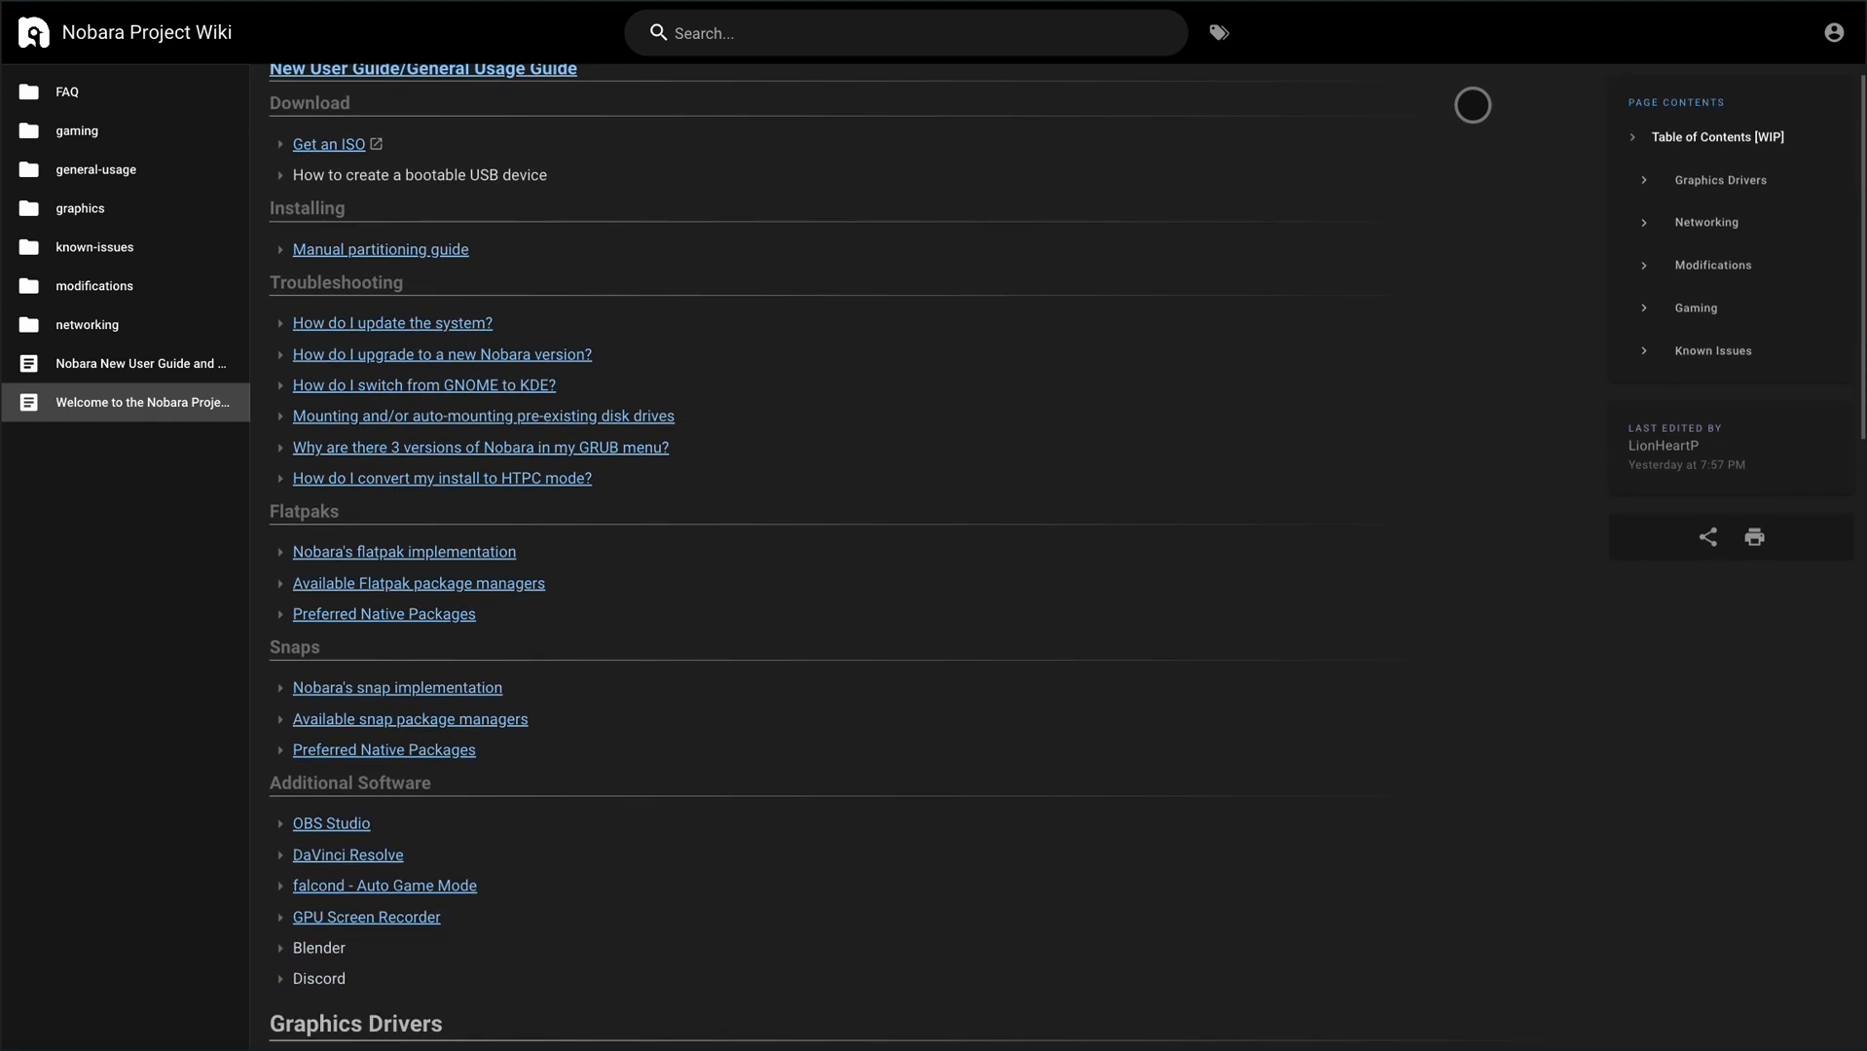
scroll(down, 3)
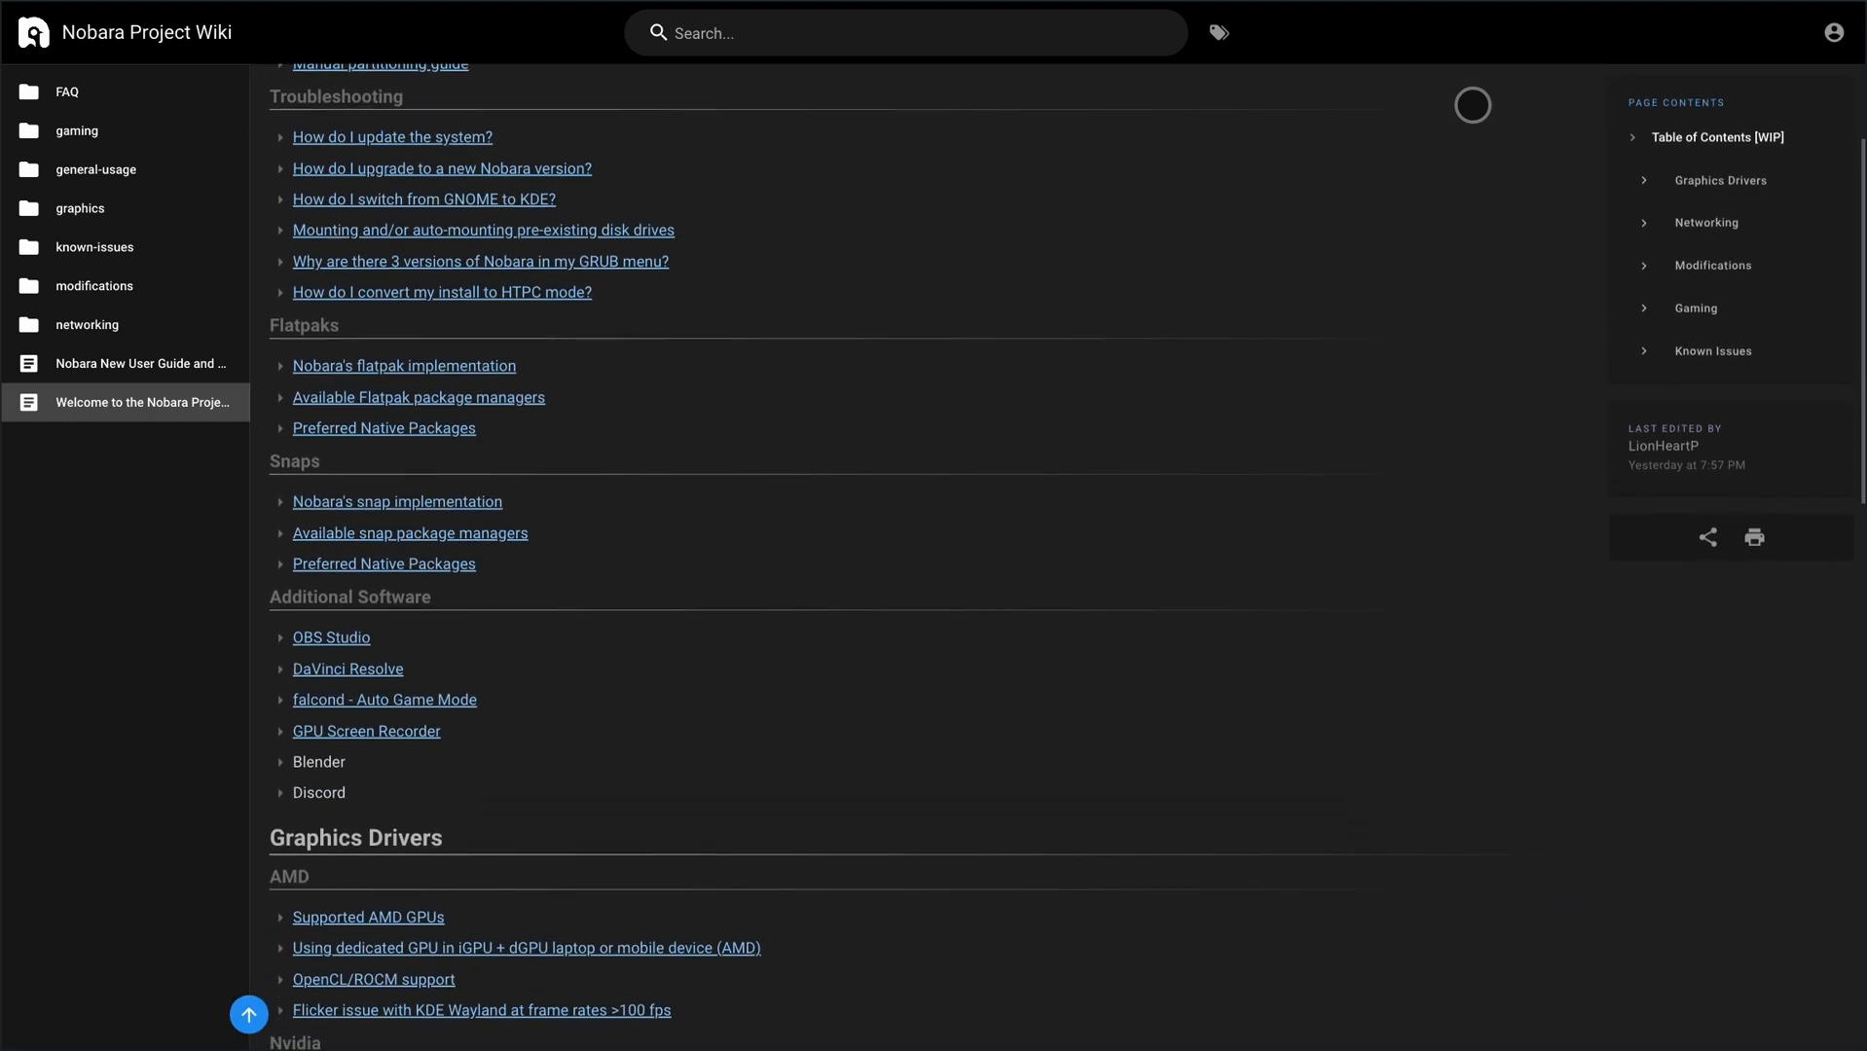
scroll(down, 3)
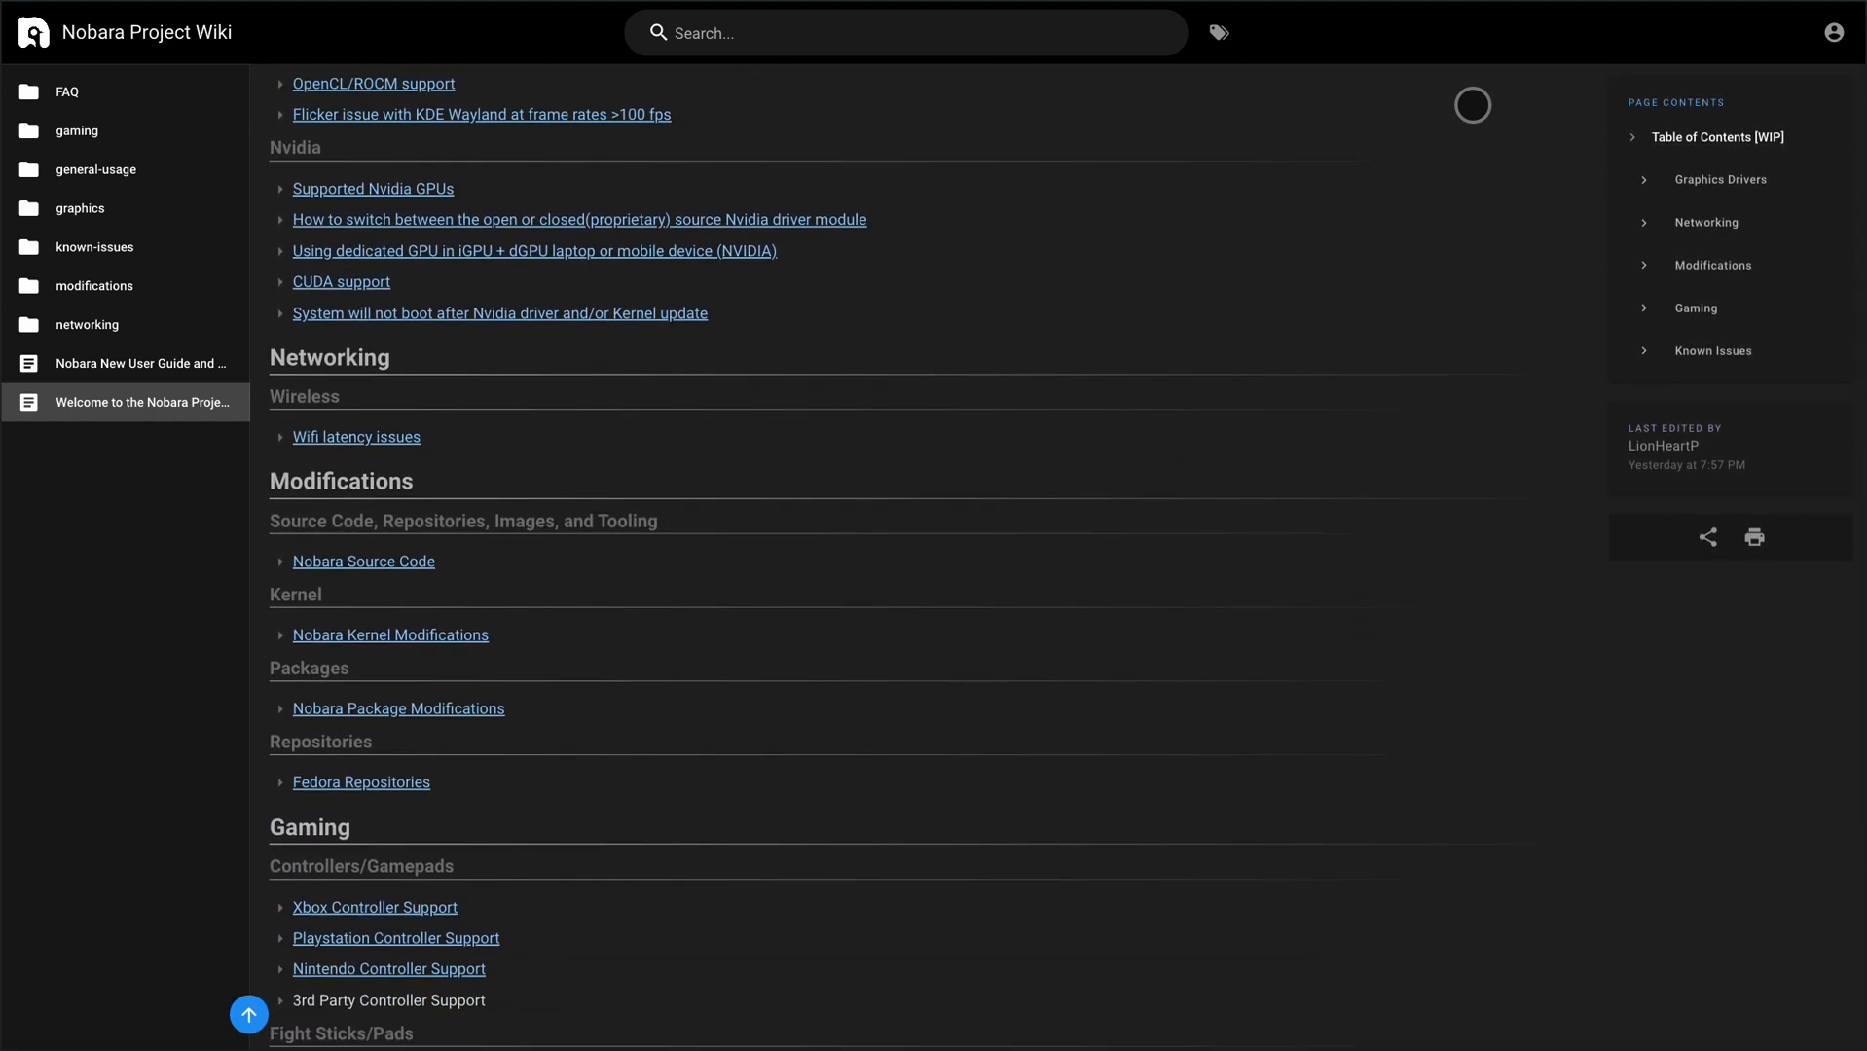
scroll(down, 3)
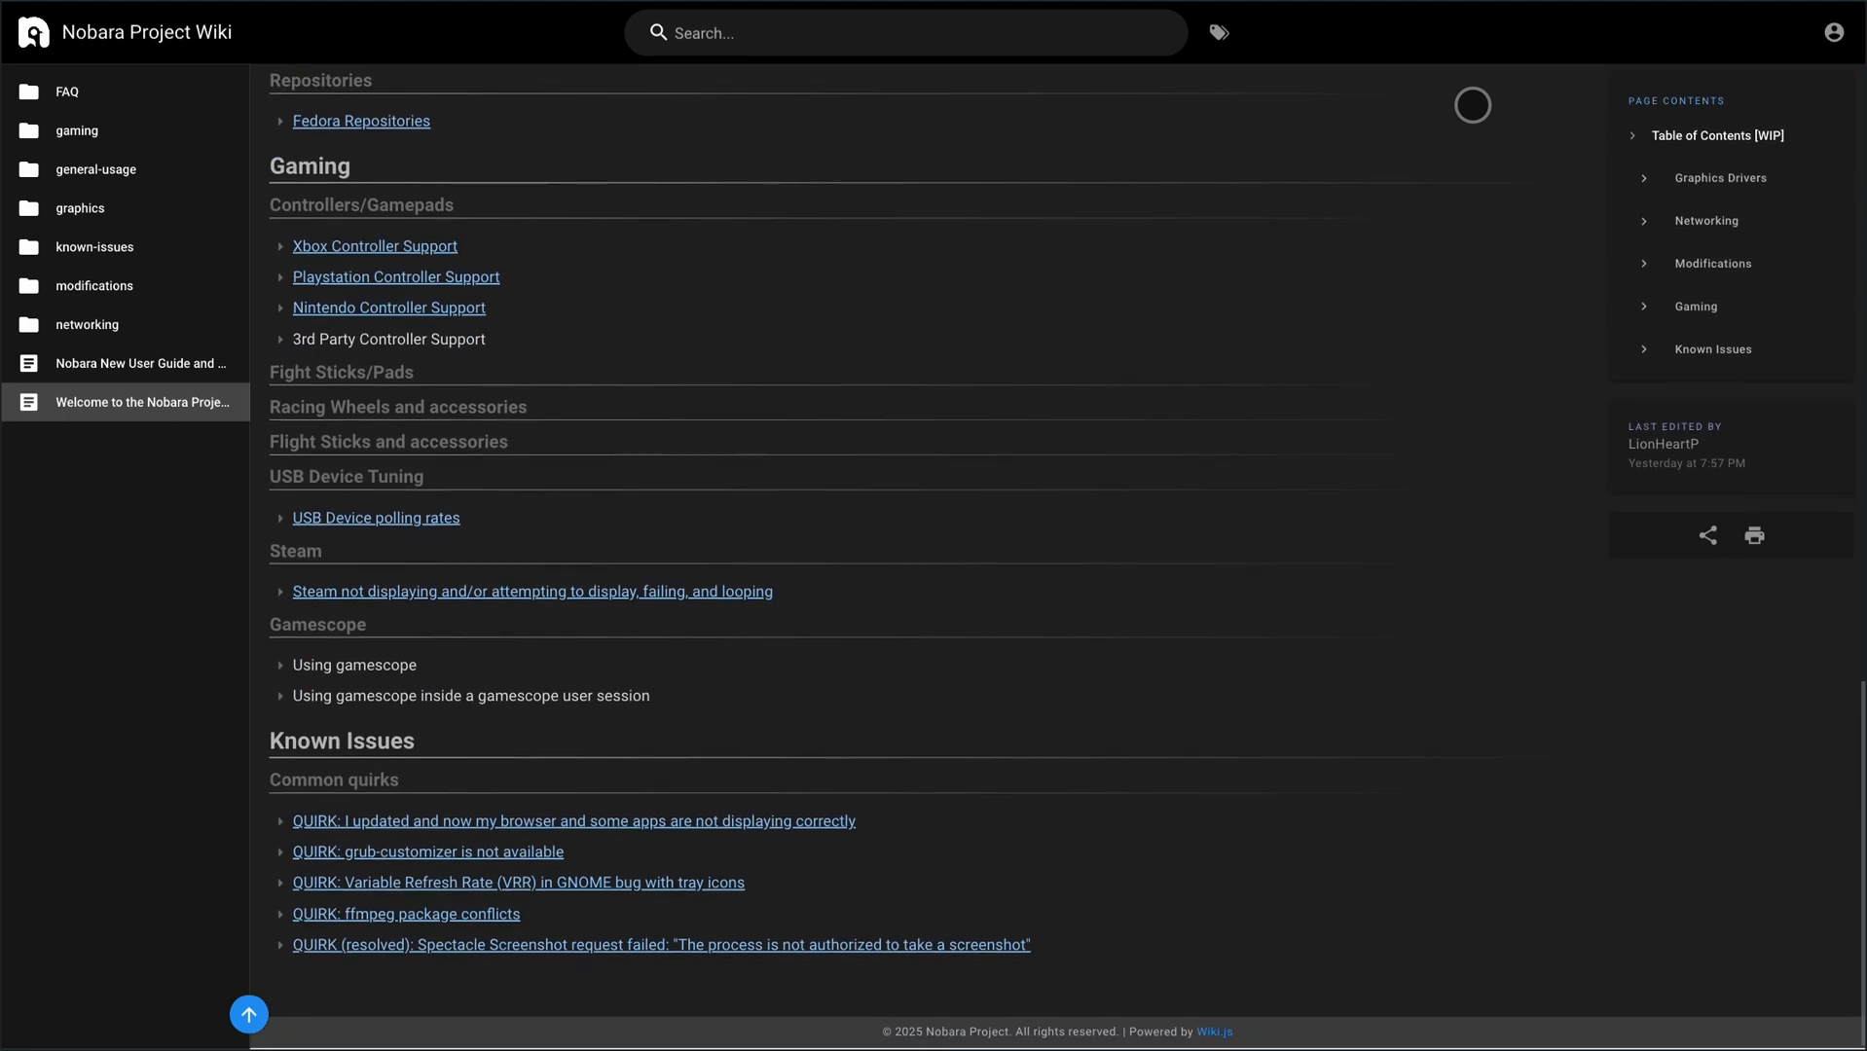